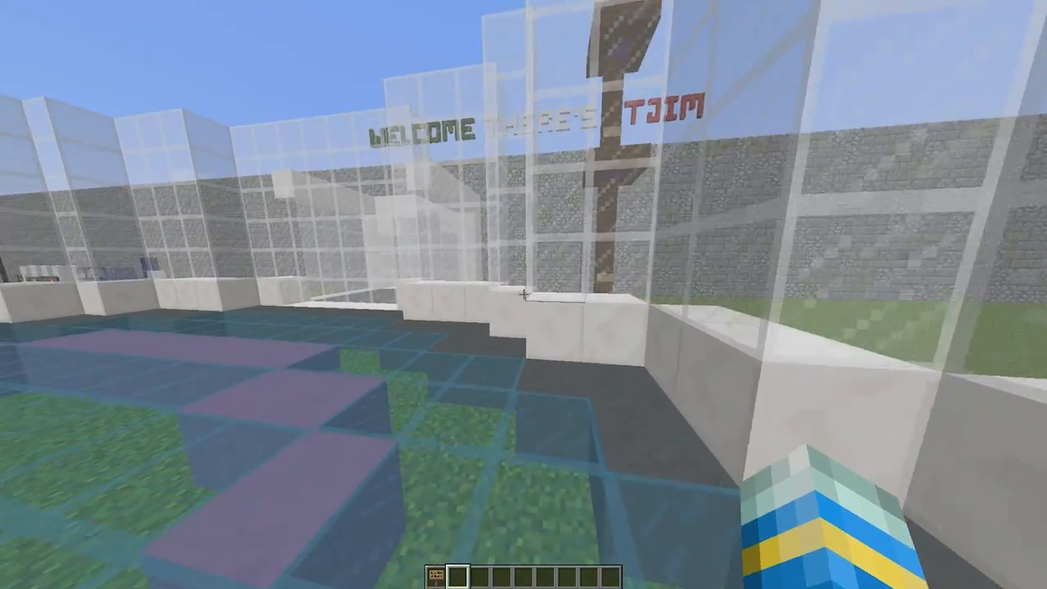
{"action": "mouse_move", "coordinate": [524, 294]}
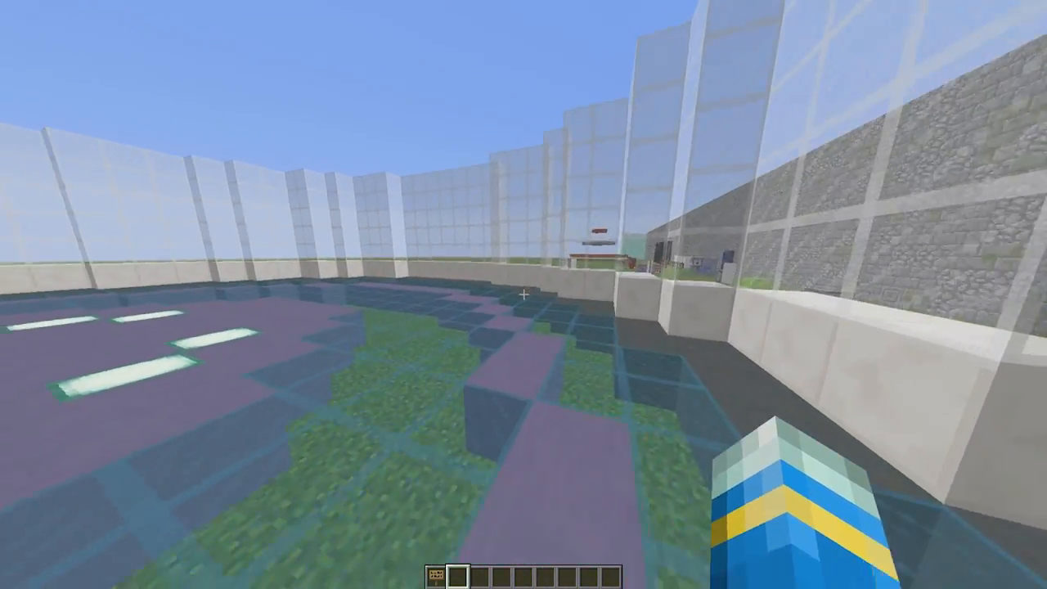
{"action": "mouse_move", "coordinate": [523, 294]}
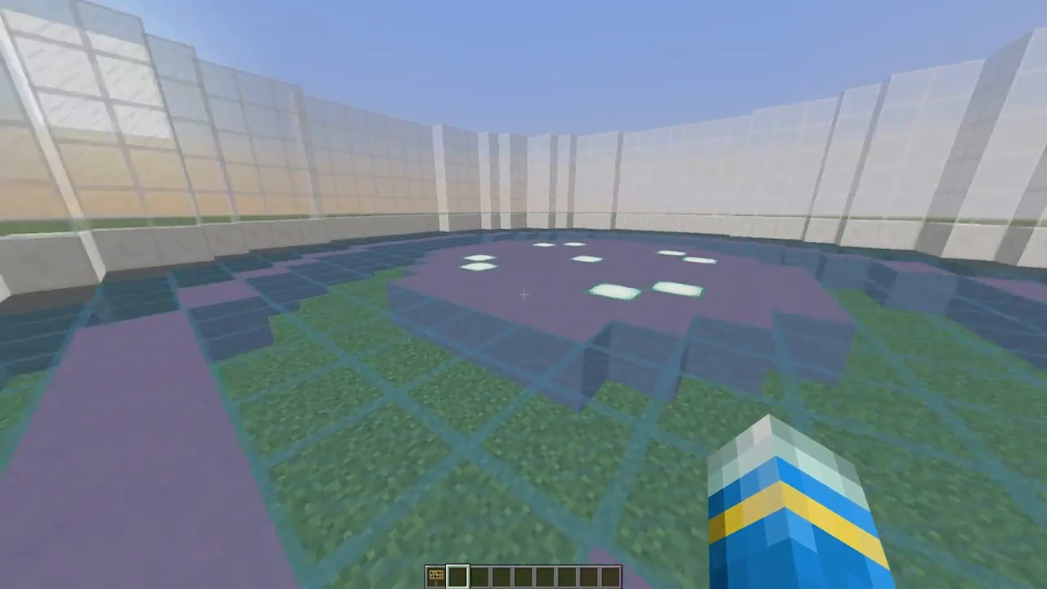
{"action": "mouse_move", "coordinate": [524, 295]}
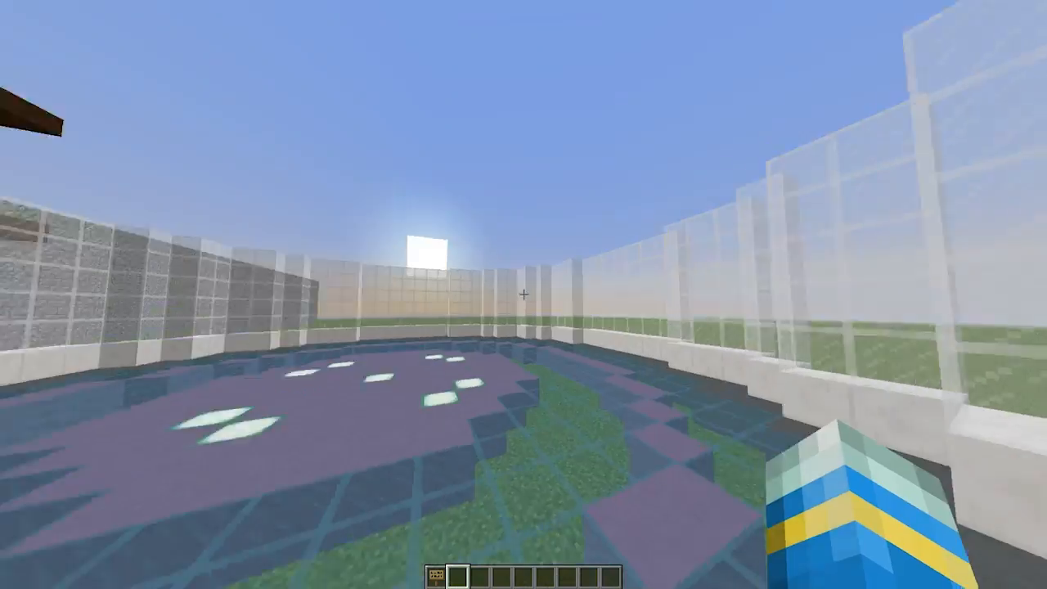
{"action": "mouse_move", "coordinate": [524, 294]}
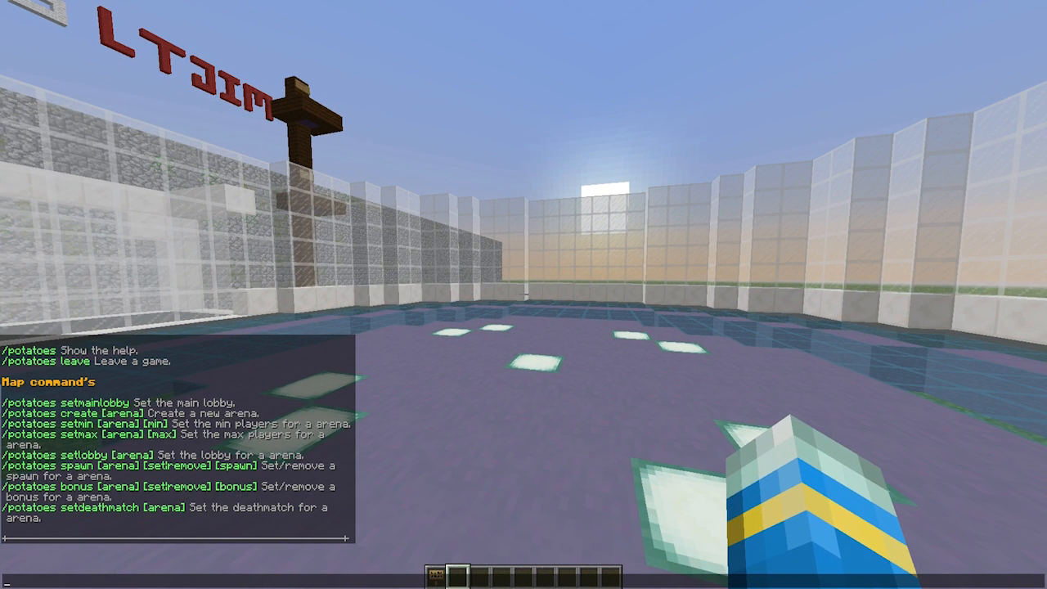
Create Potatoes arena 'test' via /potatoes create test and set its main lobby and arena lobby.
{"action": "type", "text": "/potatoe"}
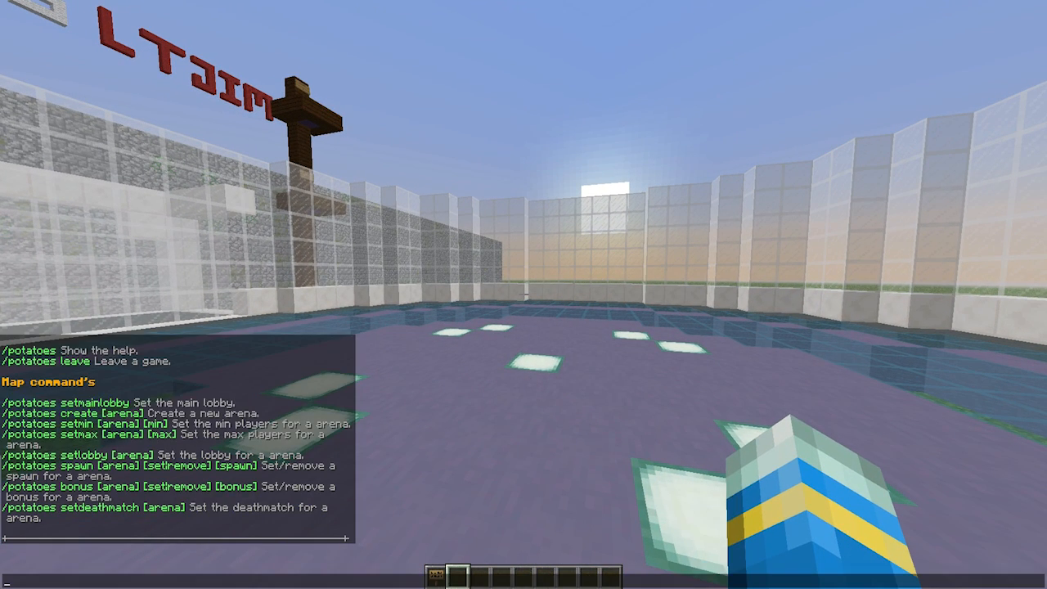
{"action": "type", "text": "/potatoes"}
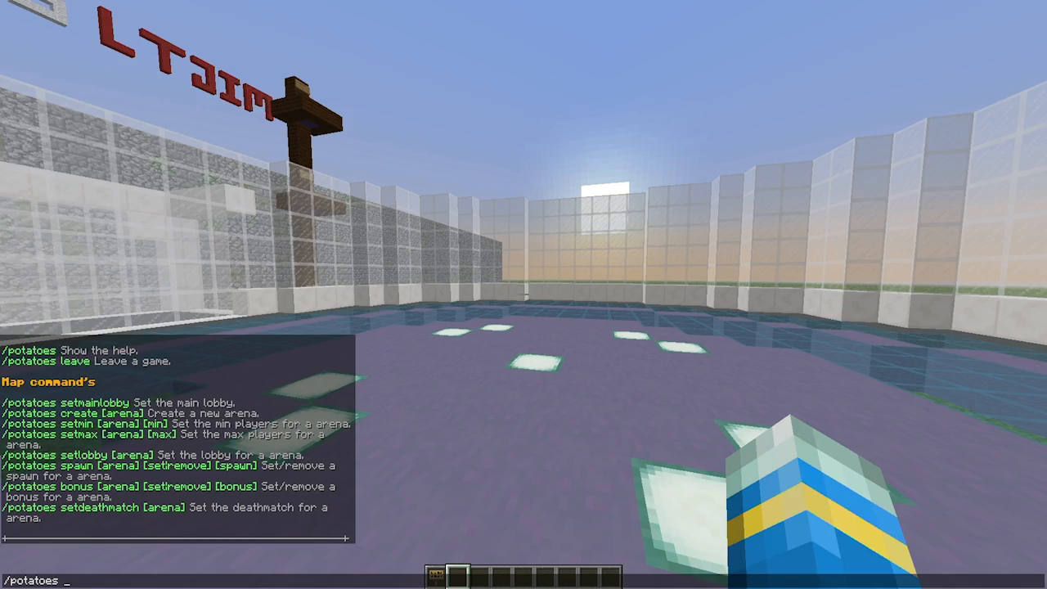
{"action": "key", "text": "Return"}
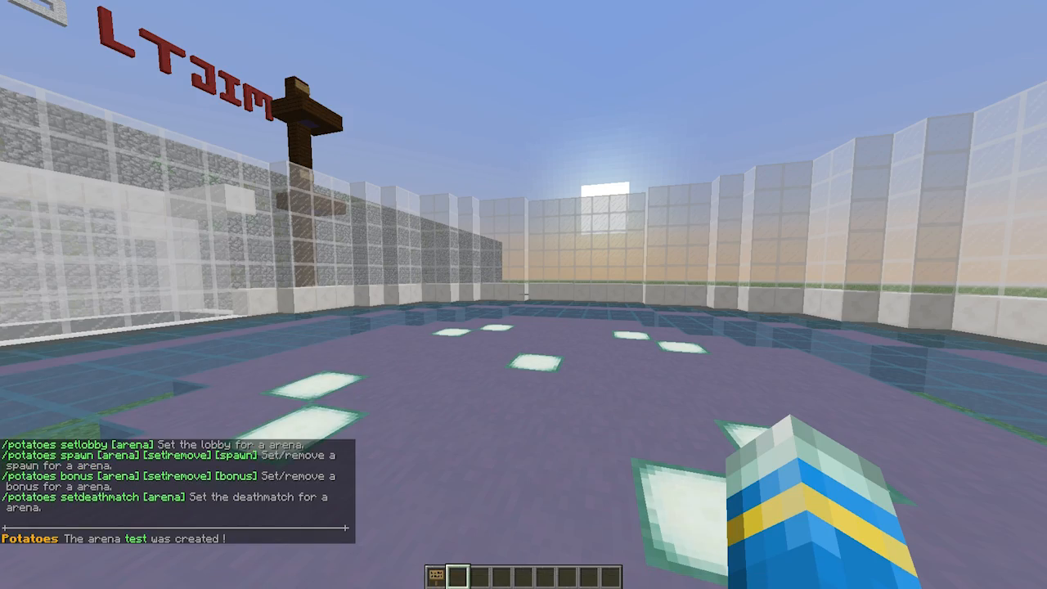
{"action": "mouse_move", "coordinate": [523, 294]}
{"action": "type", "text": "/potatoes set"}
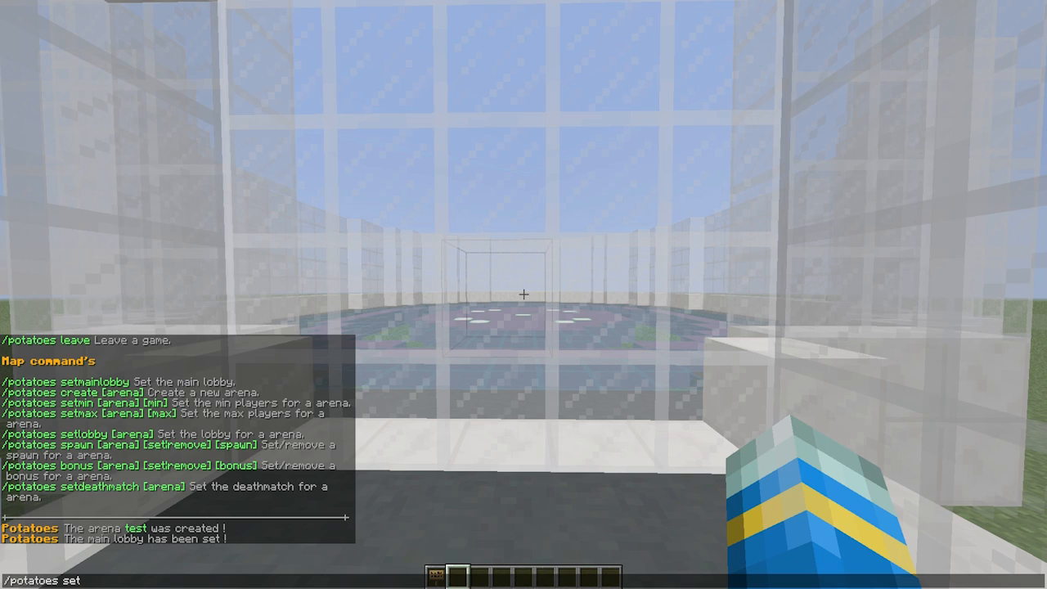
{"action": "key", "text": "Return"}
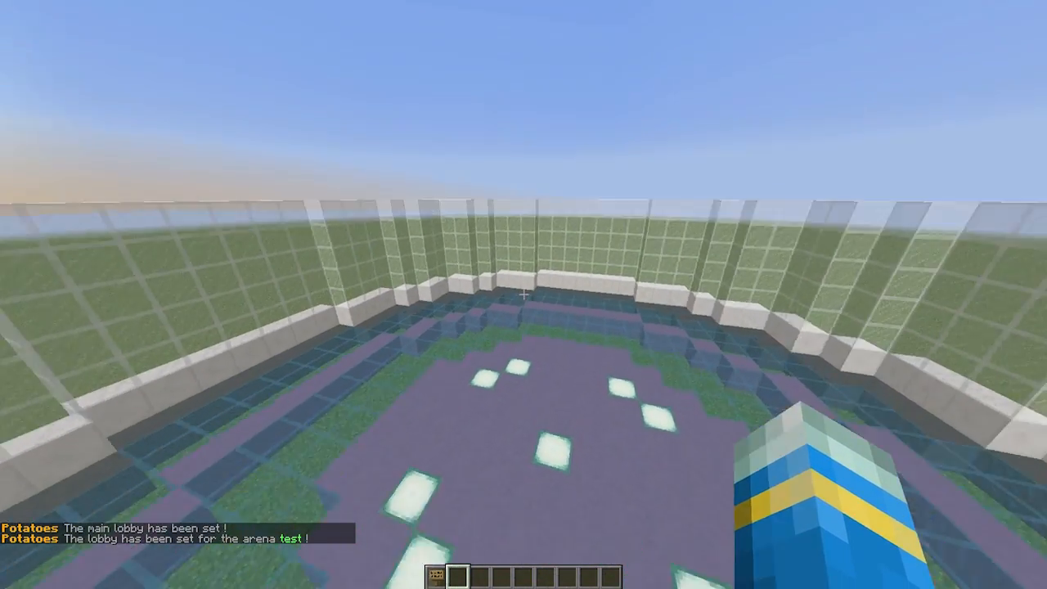
Run /potatoes setmin test 2 and /potatoes setmax test 4 in chat.
{"action": "key", "text": "t"}
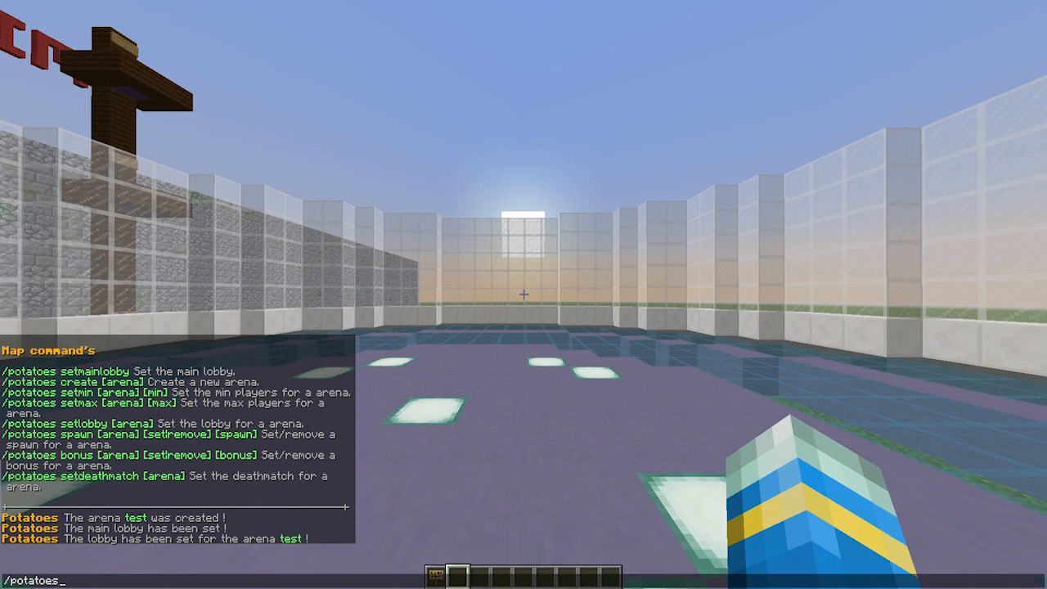
{"action": "type", "text": "setmin"}
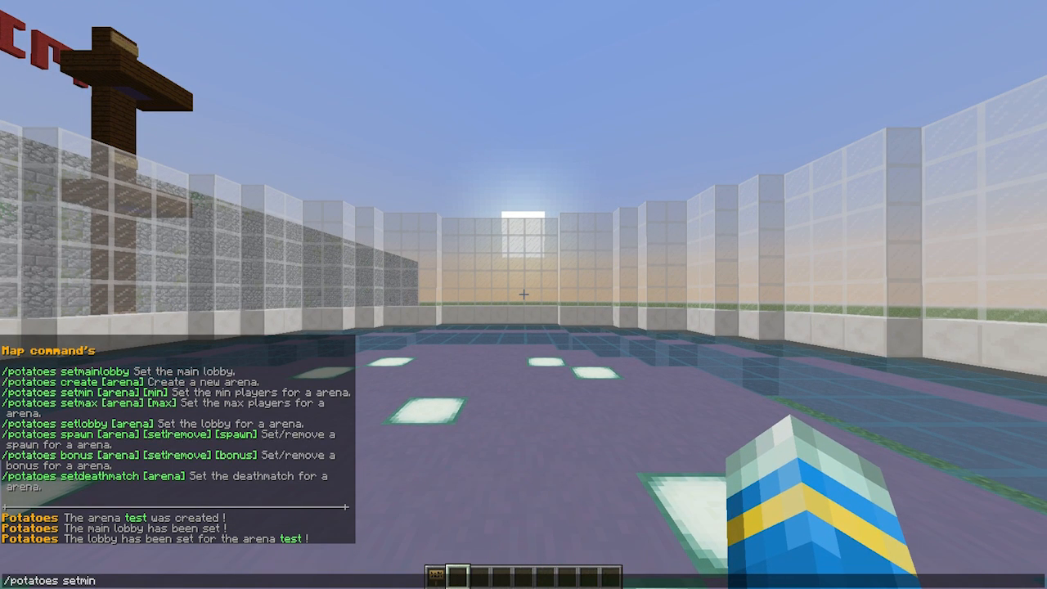
{"action": "type", "text": "te"}
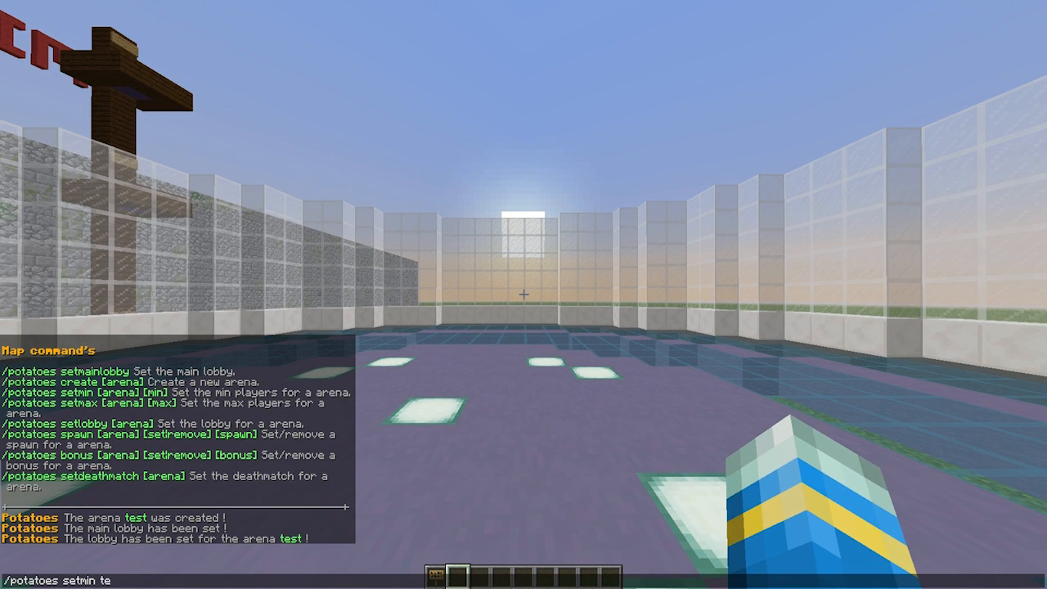
{"action": "type", "text": "st 4"}
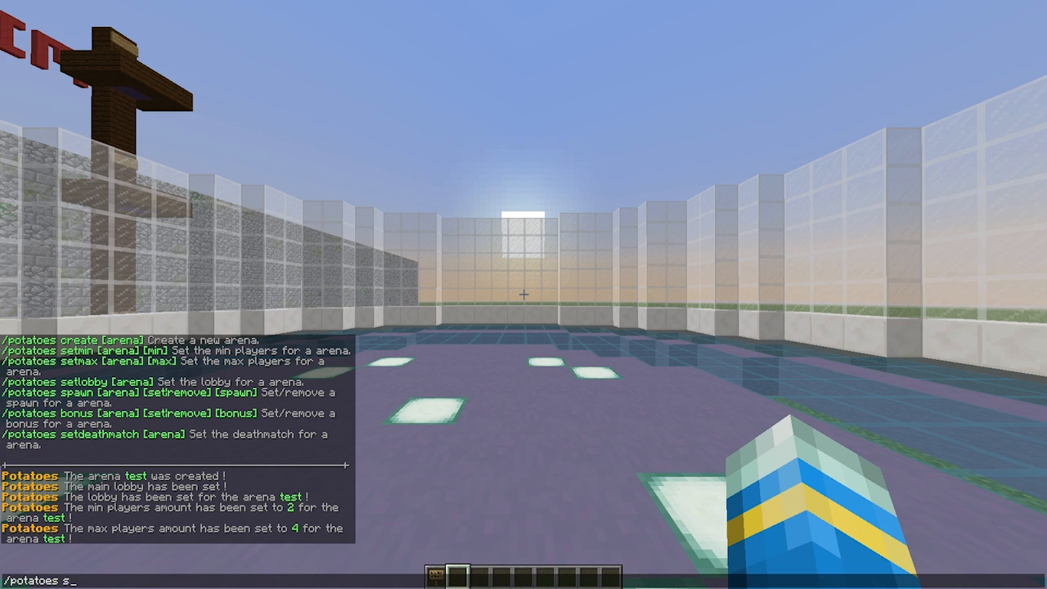
Save a spawn point for arena test with /potatoes spawn test set.
{"action": "type", "text": "pawn"}
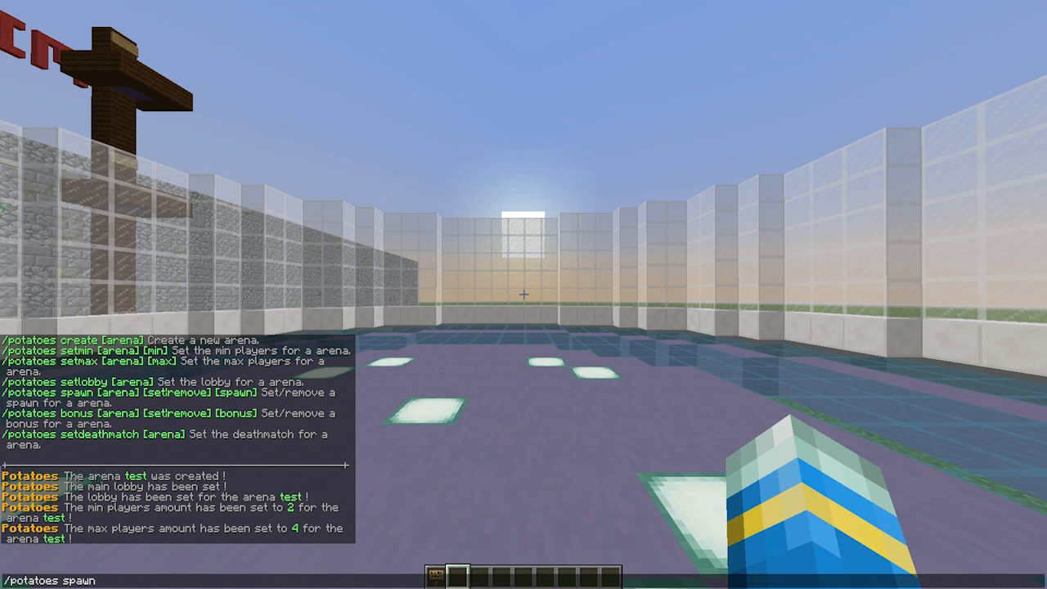
{"action": "type", "text": "test"}
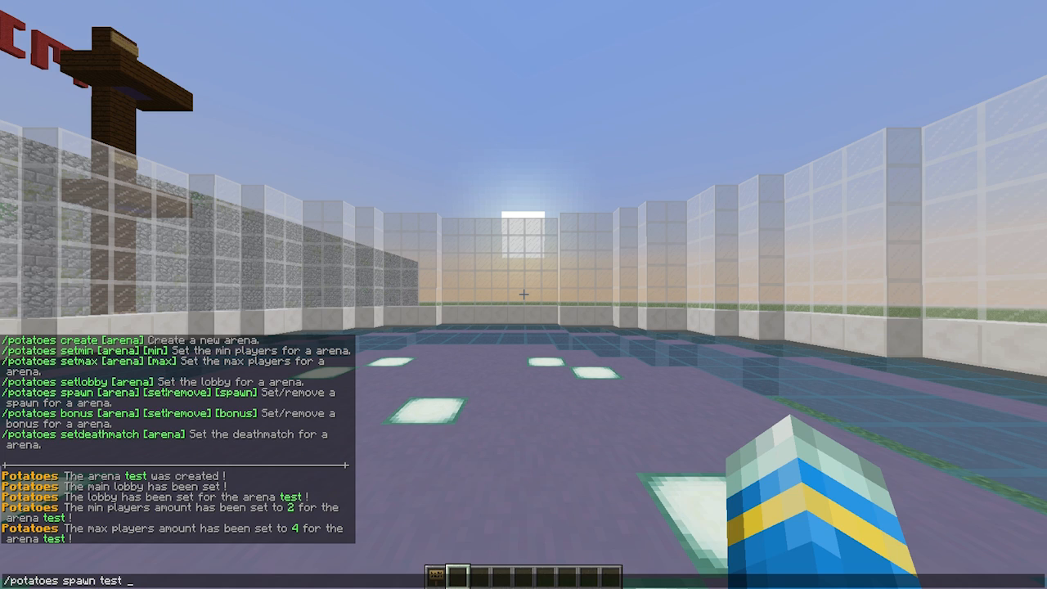
{"action": "key", "text": "Return"}
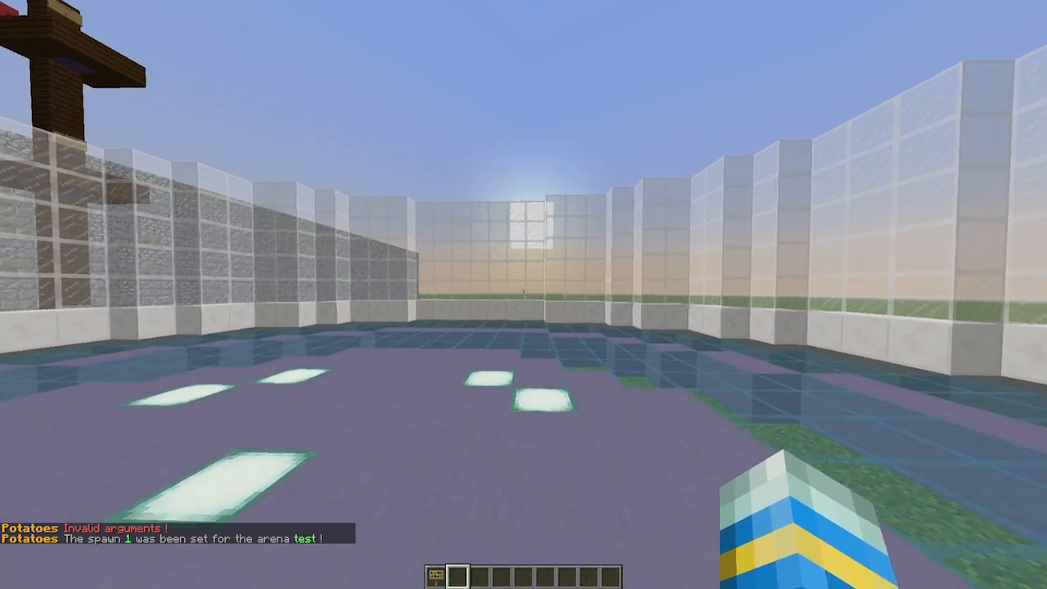
{"action": "mouse_move", "coordinate": [523, 295]}
{"action": "type", "text": "/potatoes"}
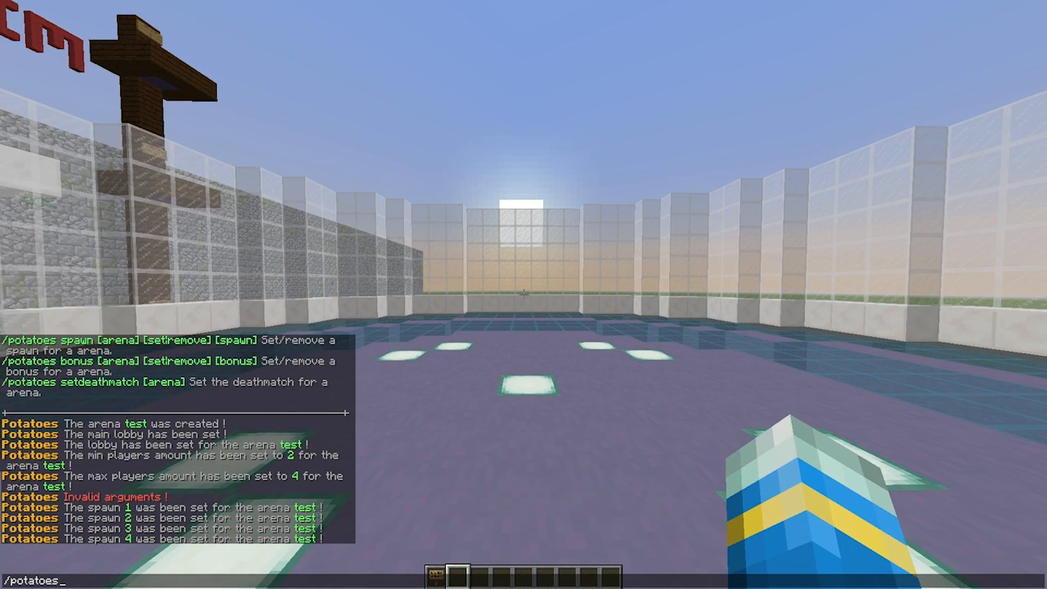
Add a bonus point worth 20 to arena test via /potatoes bonus test set 20.
{"action": "type", "text": "bonus t"}
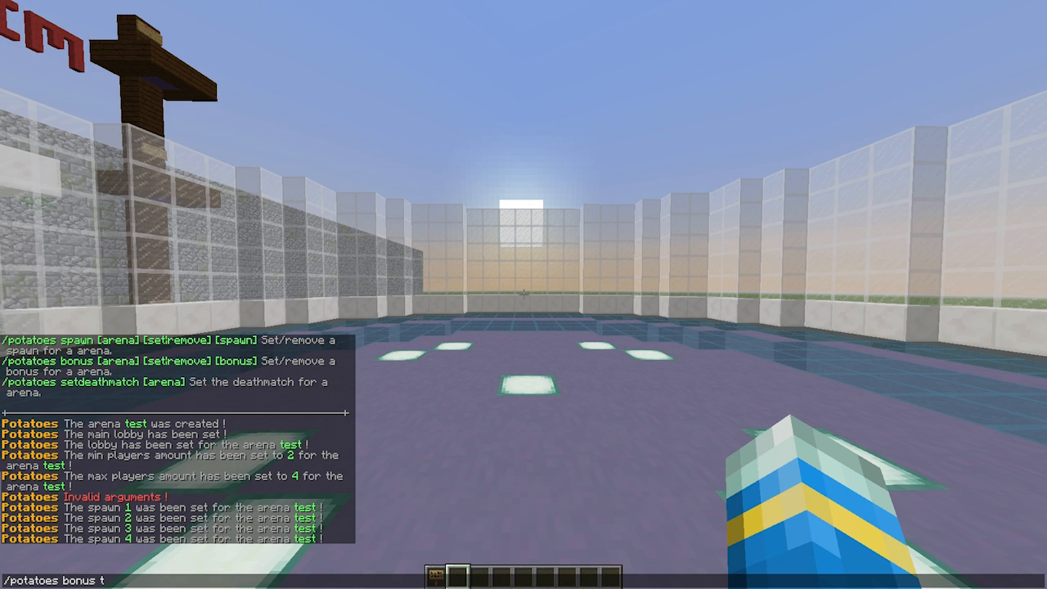
{"action": "type", "text": "est set 20"}
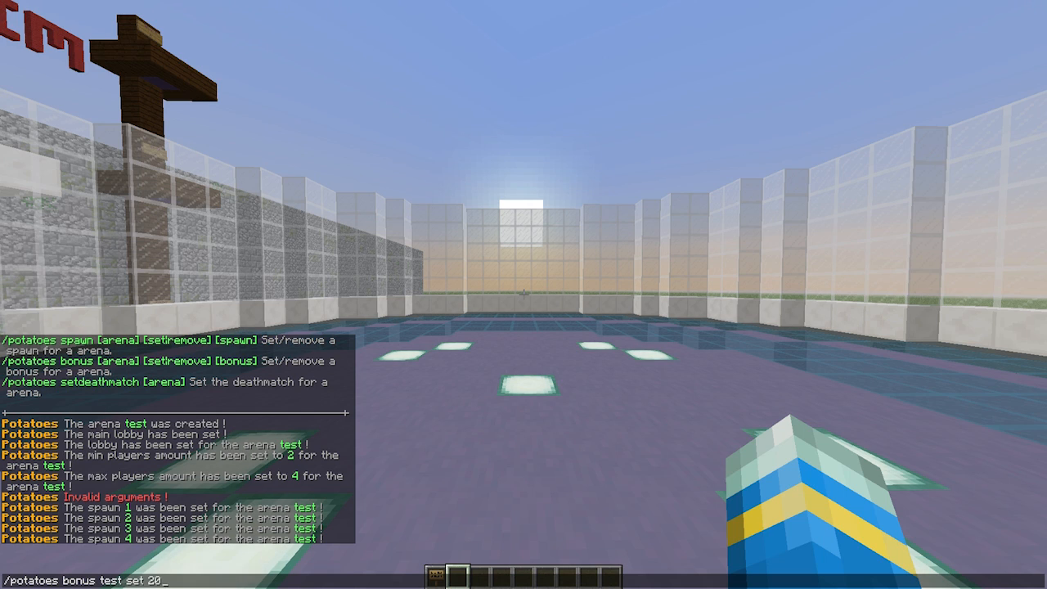
{"action": "key", "text": "Return"}
{"action": "type", "text": "potatoe"}
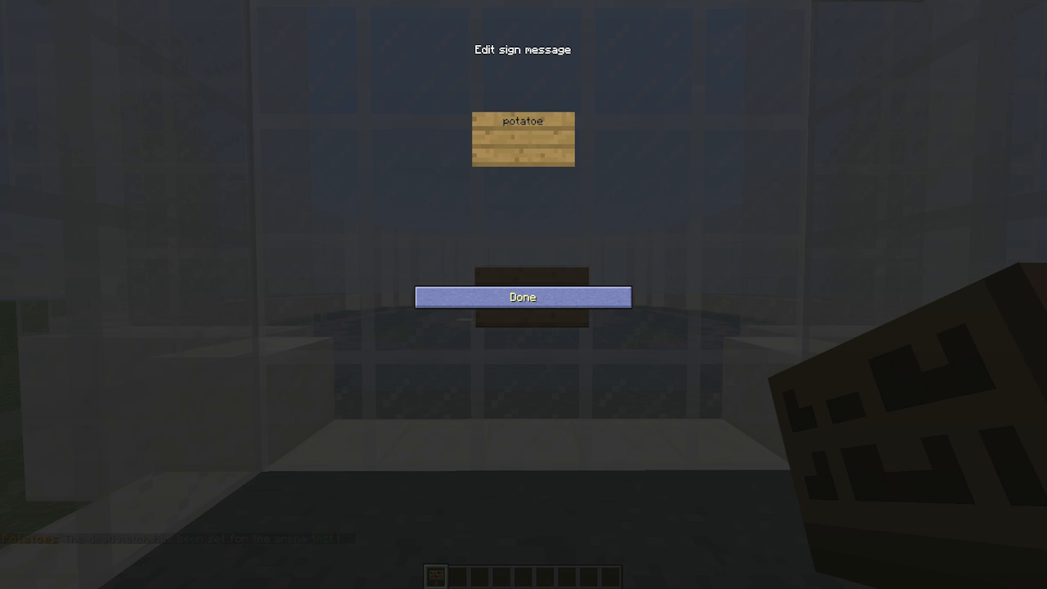
Write 'potatoes' and 'test' on the join sign and confirm it with Done.
{"action": "type", "text": "s"}
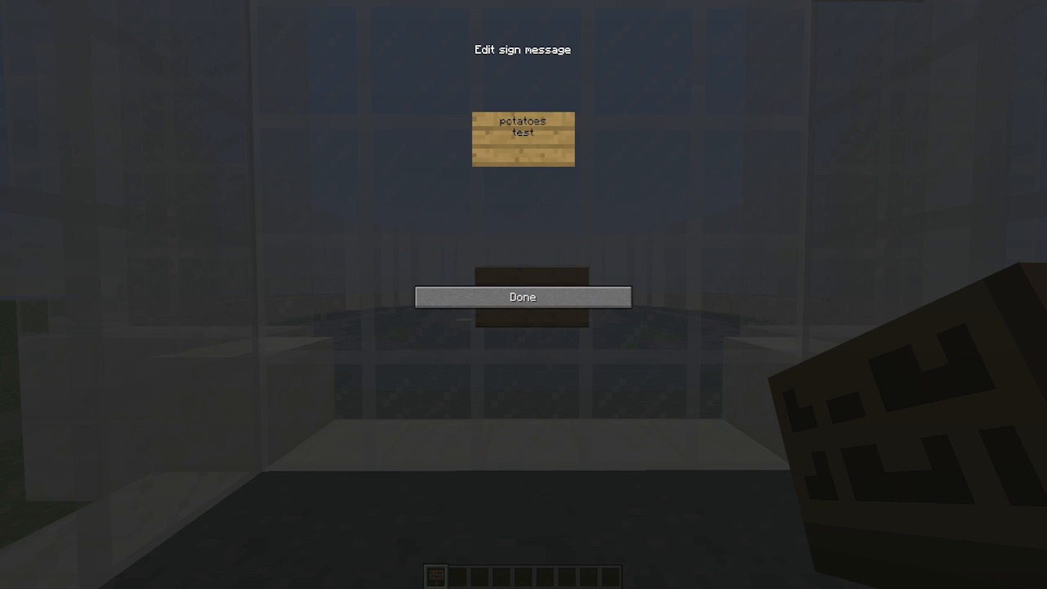
{"action": "left_click", "coordinate": [524, 296]}
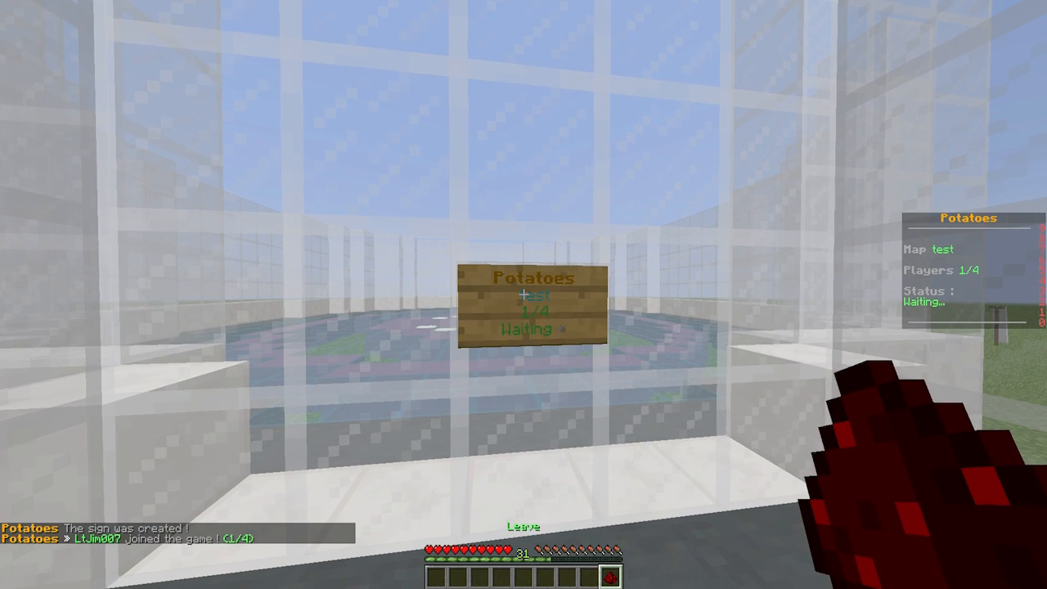
{"action": "mouse_move", "coordinate": [524, 295]}
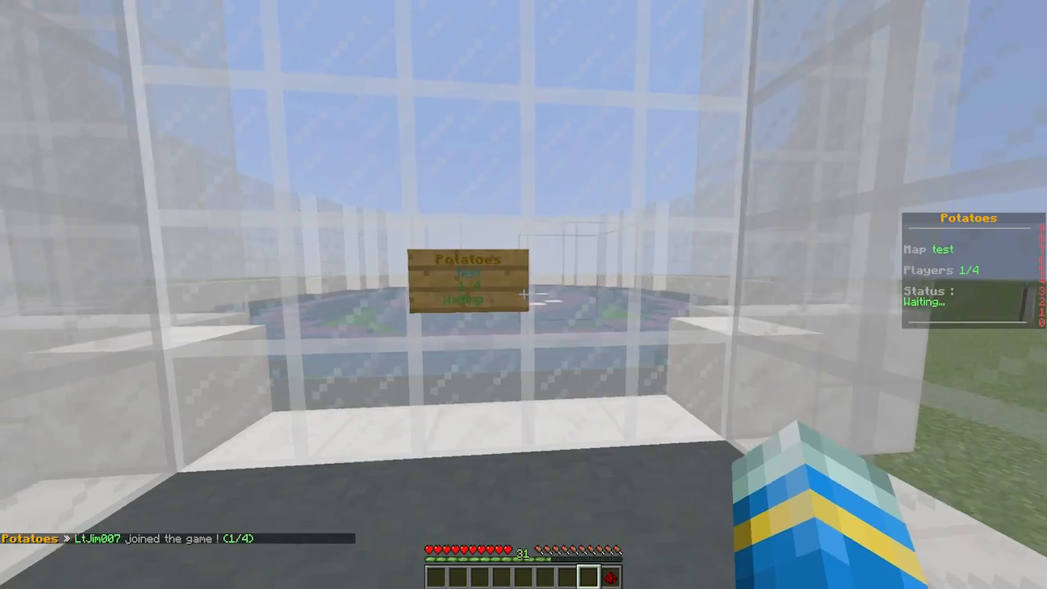
{"action": "mouse_move", "coordinate": [523, 295]}
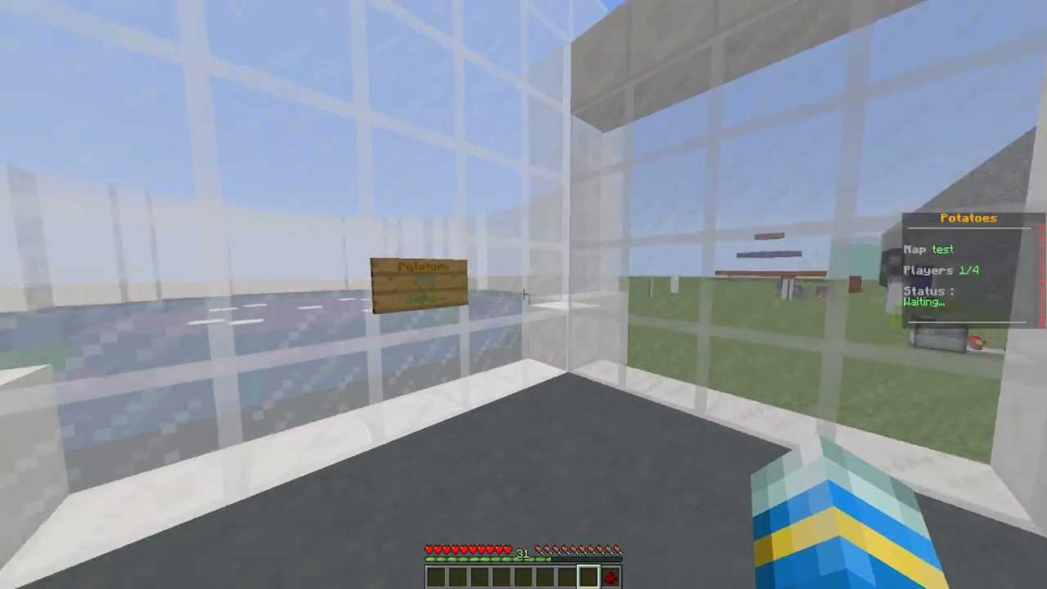
{"action": "mouse_move", "coordinate": [523, 295]}
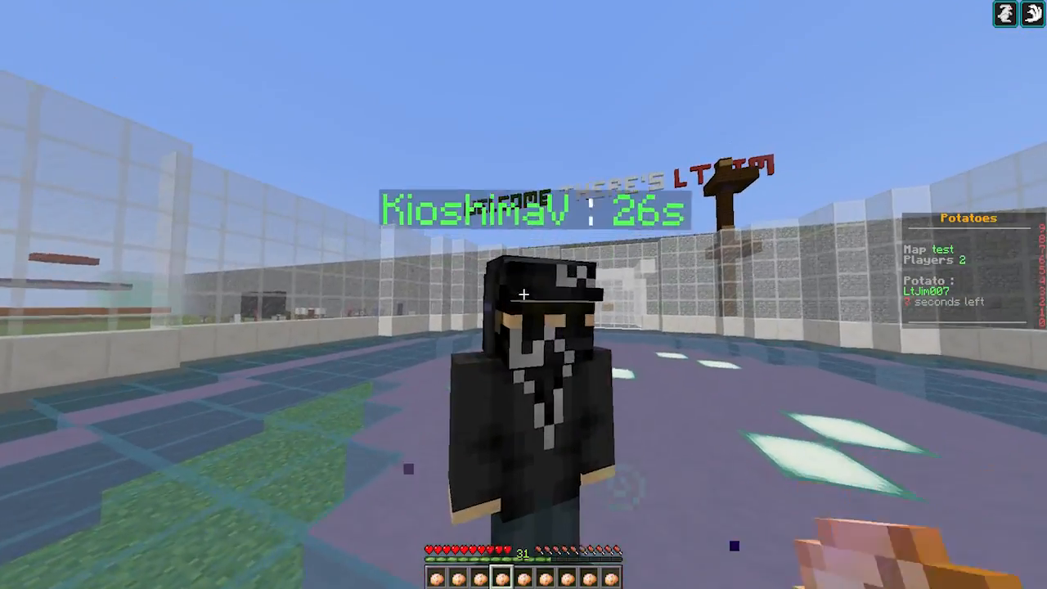
{"action": "mouse_move", "coordinate": [523, 295]}
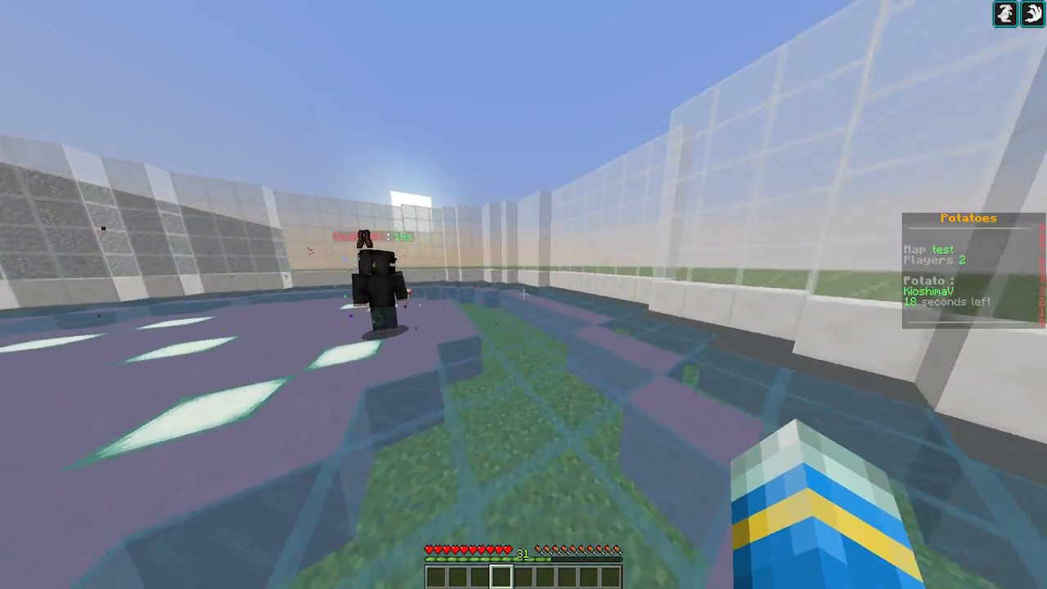
{"action": "mouse_move", "coordinate": [524, 294]}
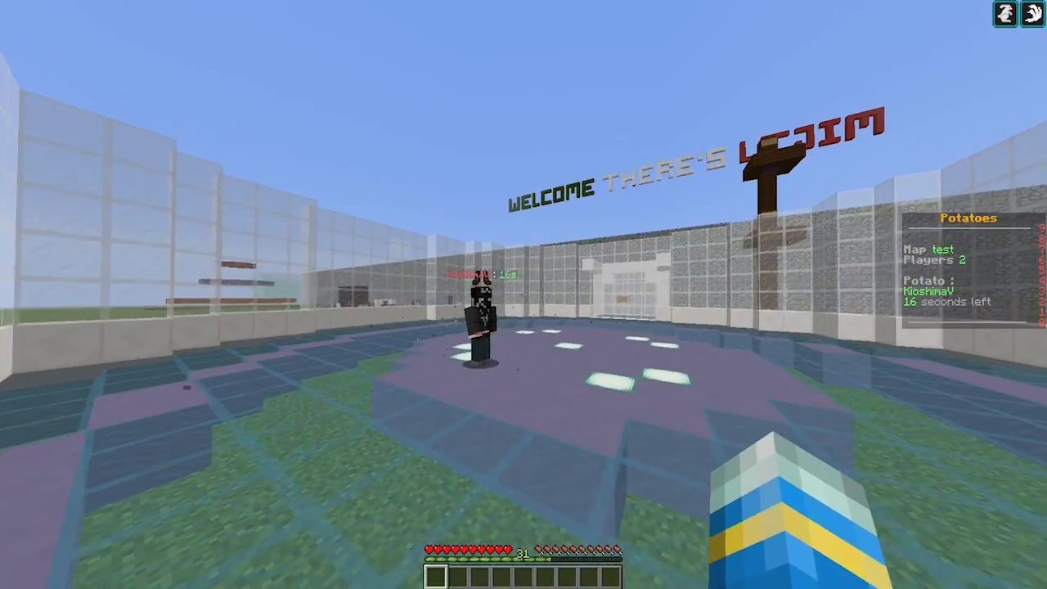
{"action": "mouse_move", "coordinate": [523, 294]}
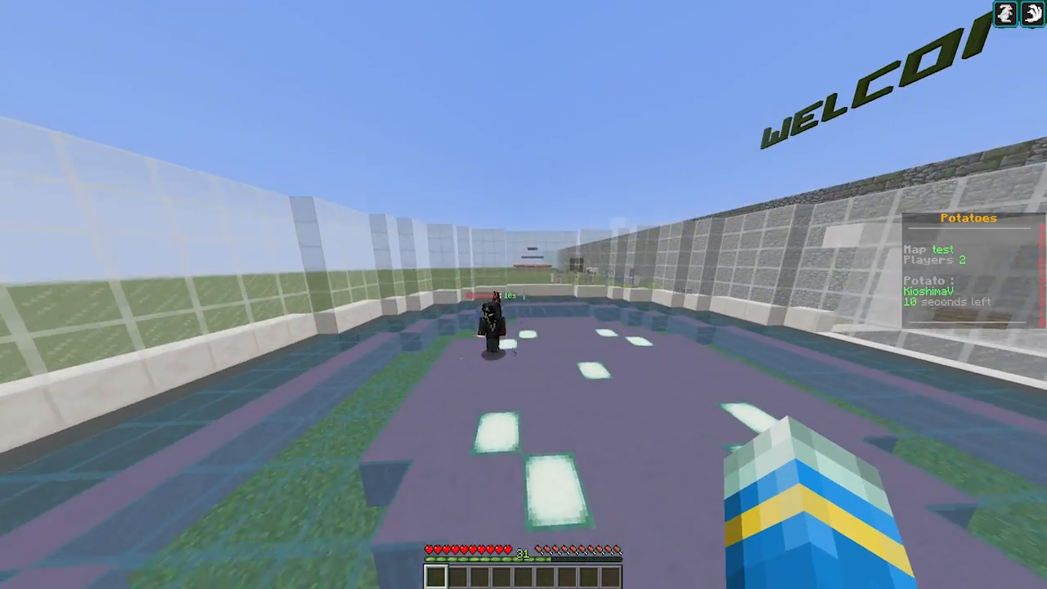
{"action": "mouse_move", "coordinate": [523, 295]}
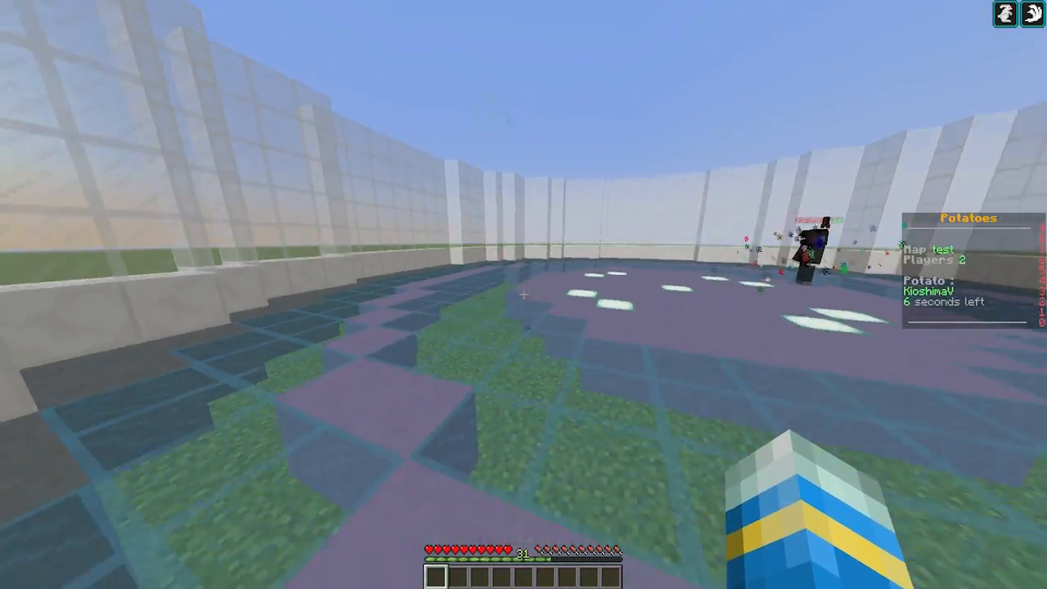
{"action": "mouse_move", "coordinate": [523, 294]}
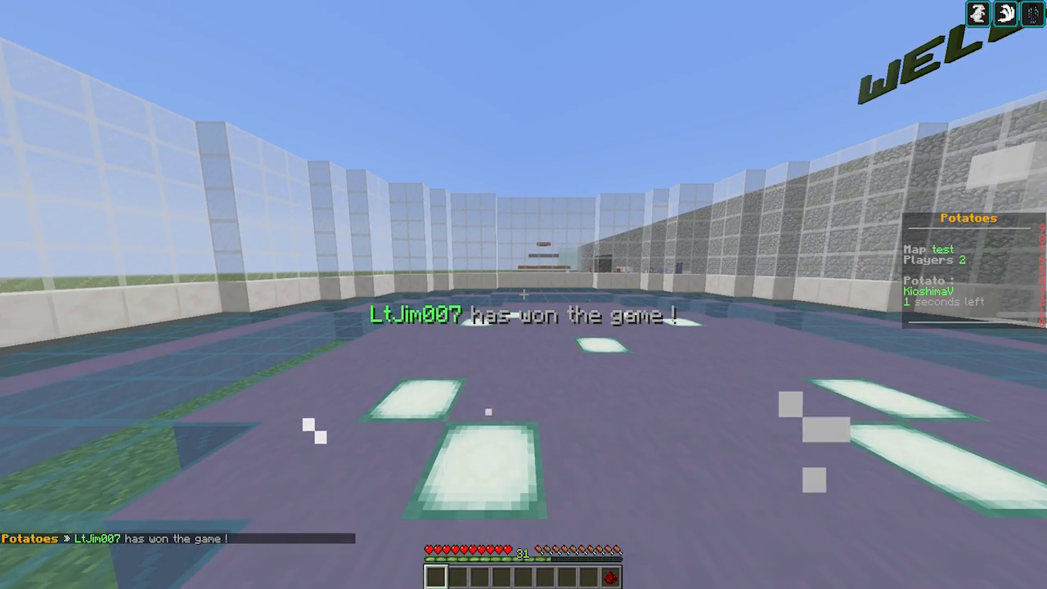
{"action": "mouse_move", "coordinate": [523, 294]}
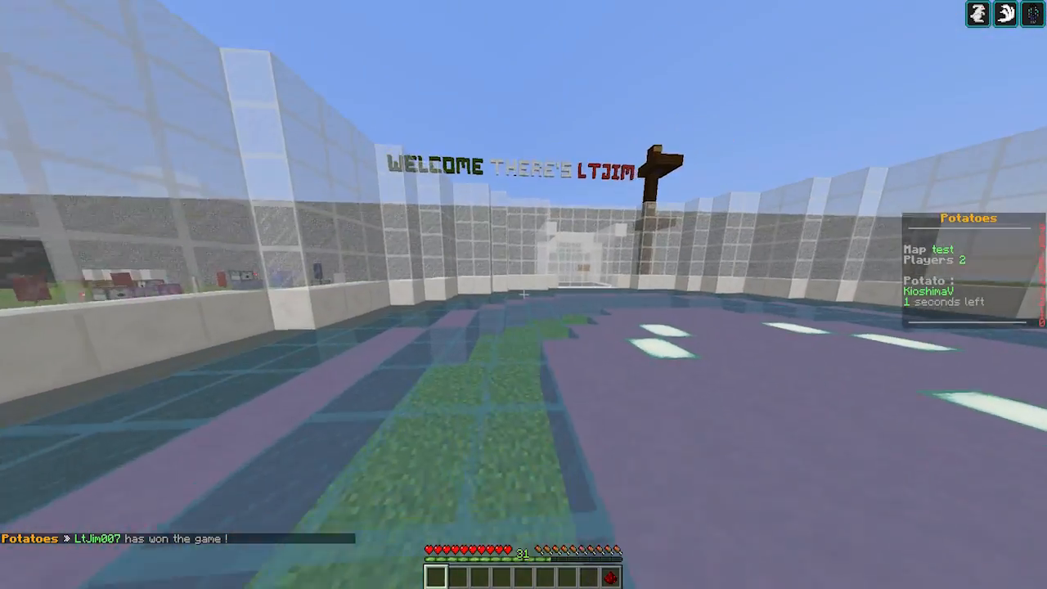
{"action": "mouse_move", "coordinate": [524, 294]}
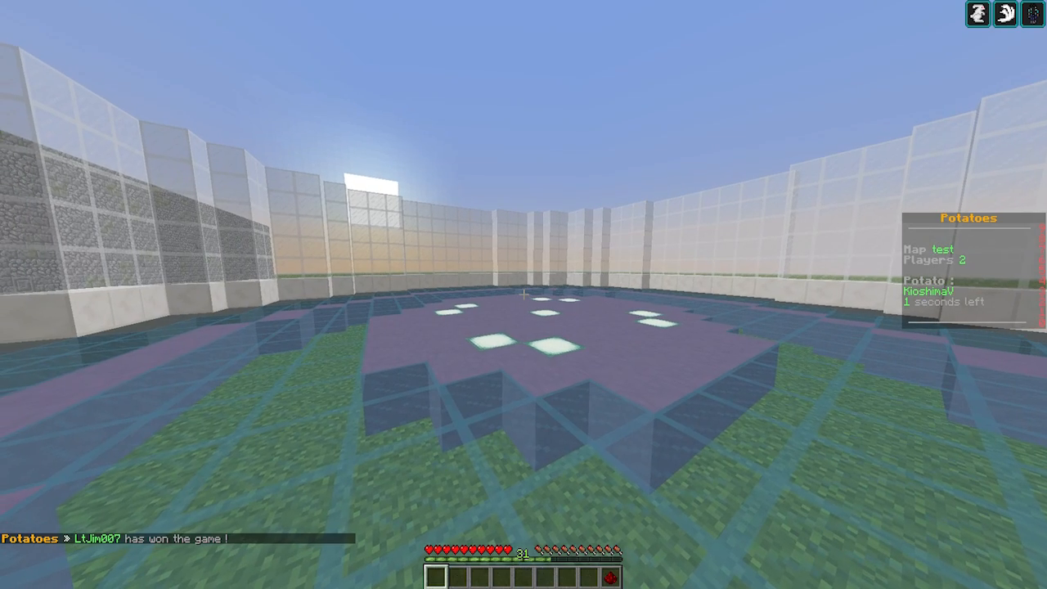
{"action": "mouse_move", "coordinate": [524, 294]}
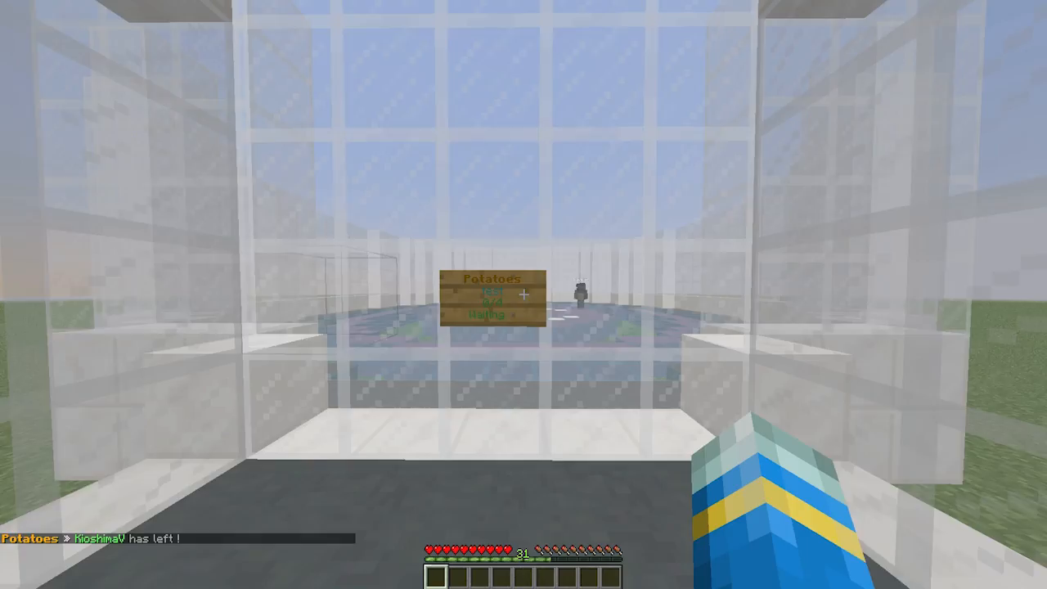
{"action": "mouse_move", "coordinate": [524, 294]}
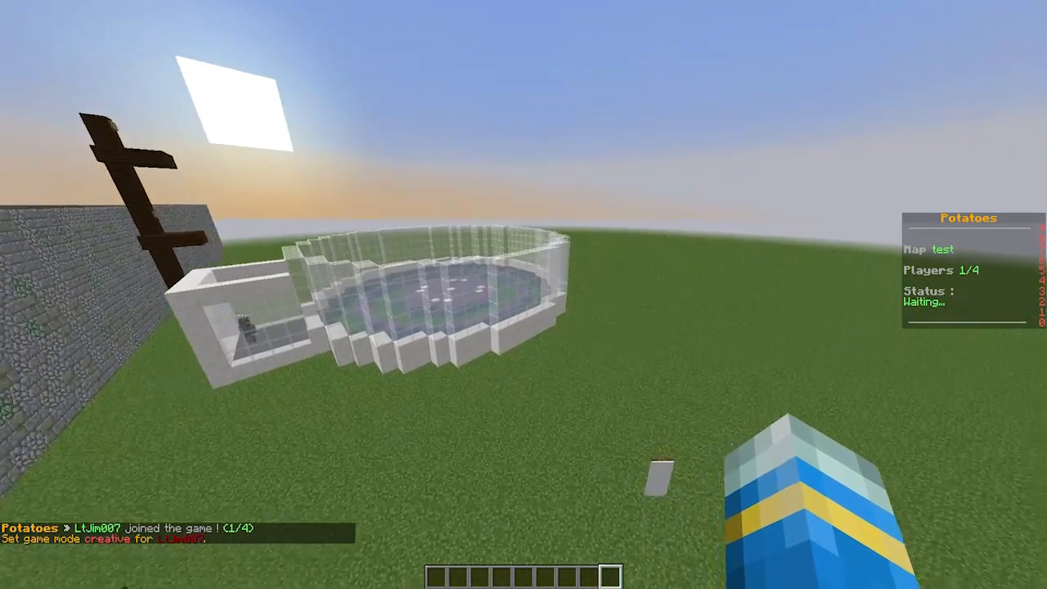
{"action": "mouse_move", "coordinate": [523, 294]}
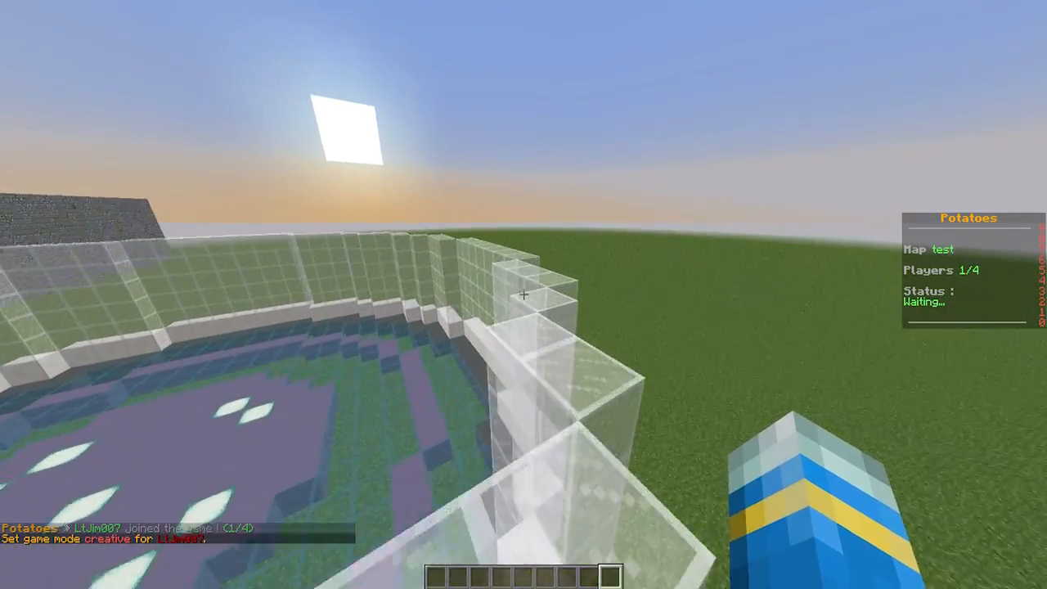
{"action": "mouse_move", "coordinate": [524, 294]}
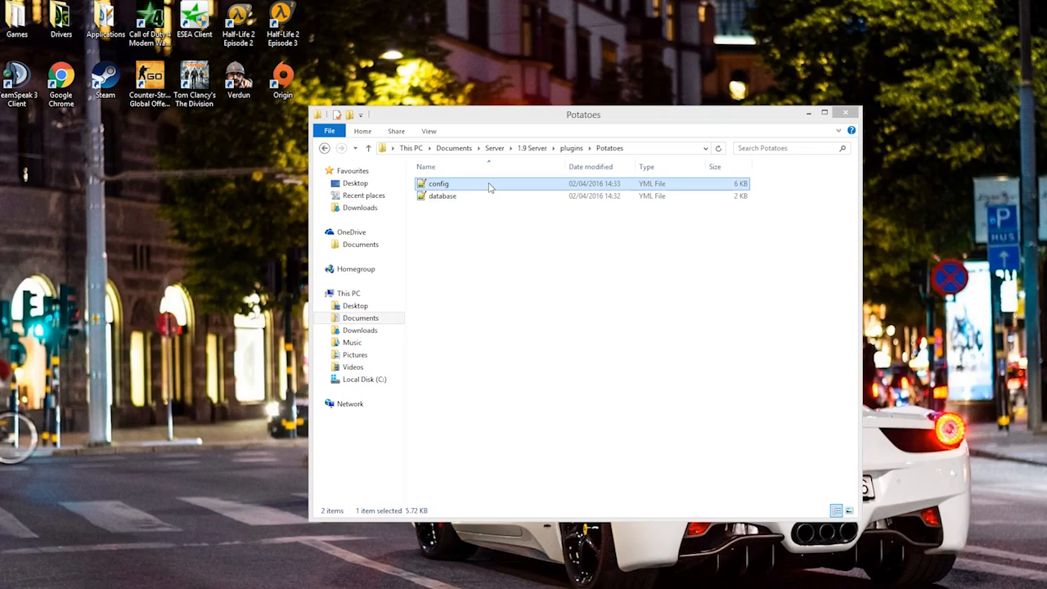
Open the Potatoes config.yml from the plugin folder in Notepad++.
{"action": "double_click", "coordinate": [438, 183]}
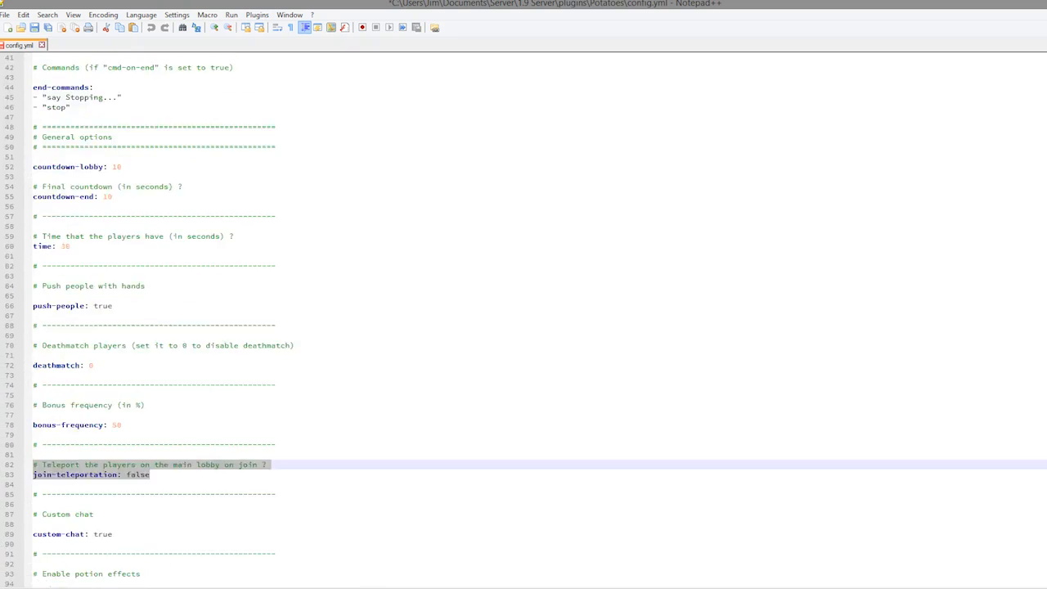
Review the motds waiting/starting/in-progress lines near the top of config.yml.
{"action": "scroll", "scroll_direction": "up", "scroll_amount": 3}
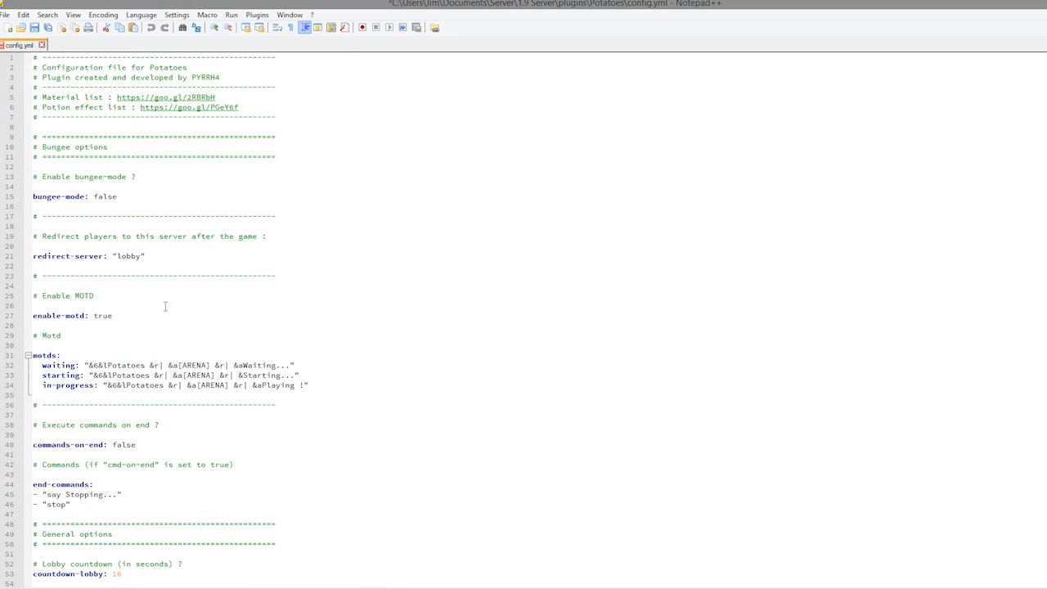
{"action": "mouse_move", "coordinate": [111, 327]}
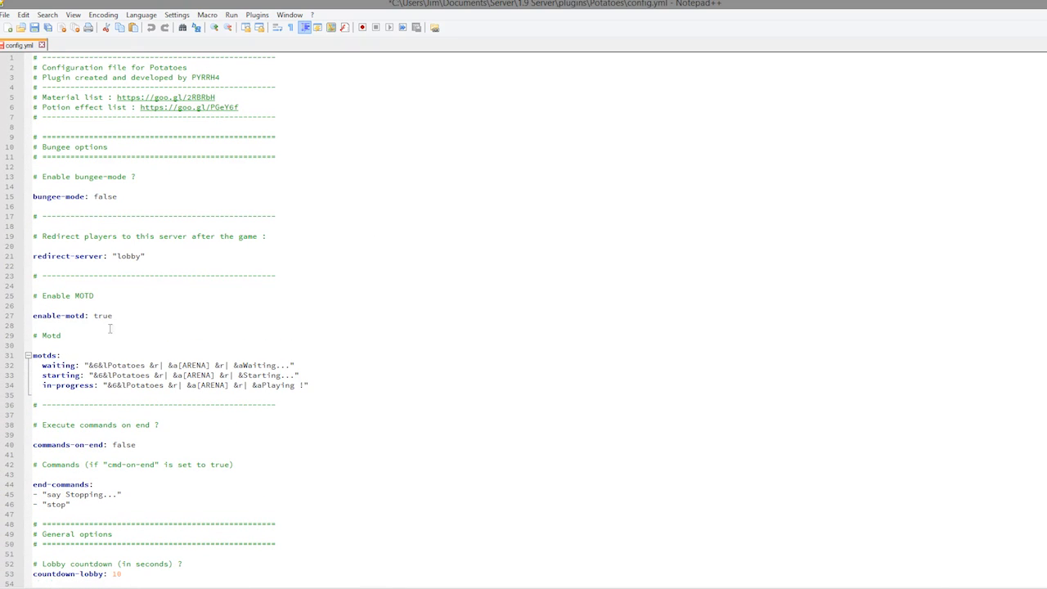
{"action": "left_click_drag", "start_coordinate": [33, 364], "coordinate": [308, 386]}
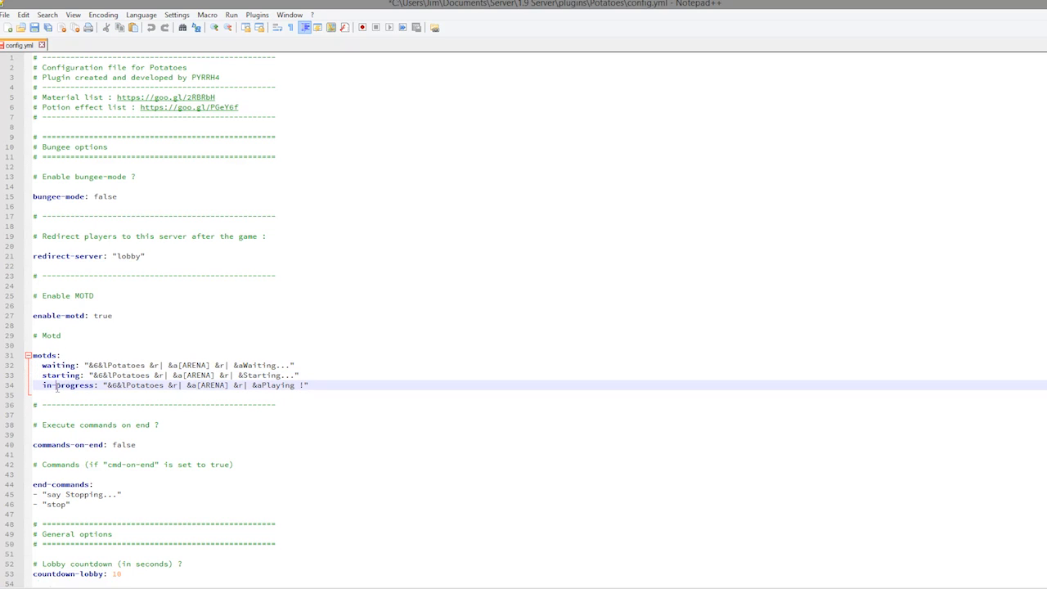
{"action": "scroll", "scroll_direction": "down", "scroll_amount": 3}
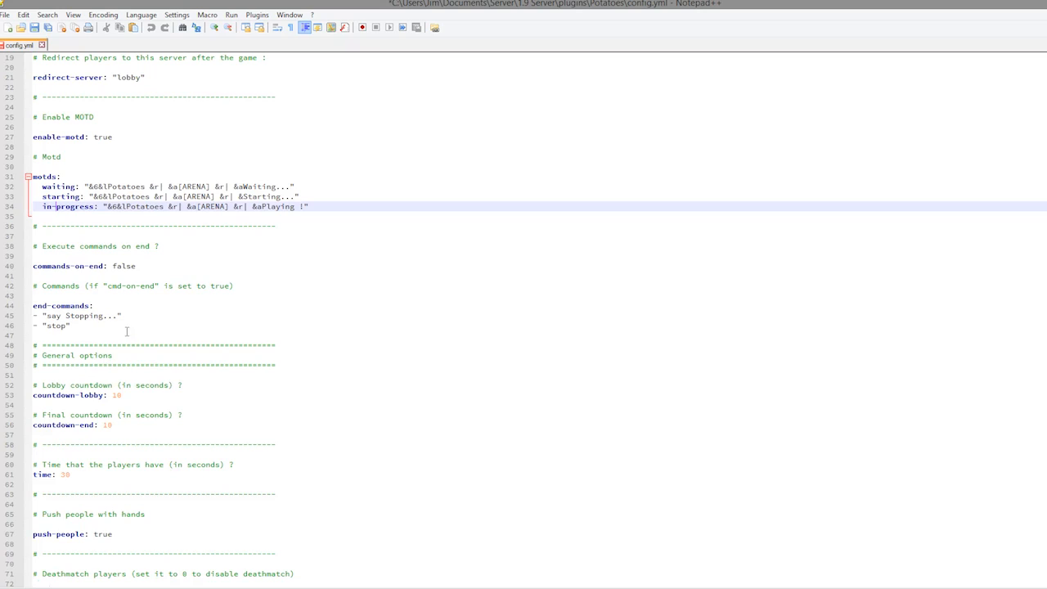
{"action": "scroll", "scroll_direction": "up", "scroll_amount": 3}
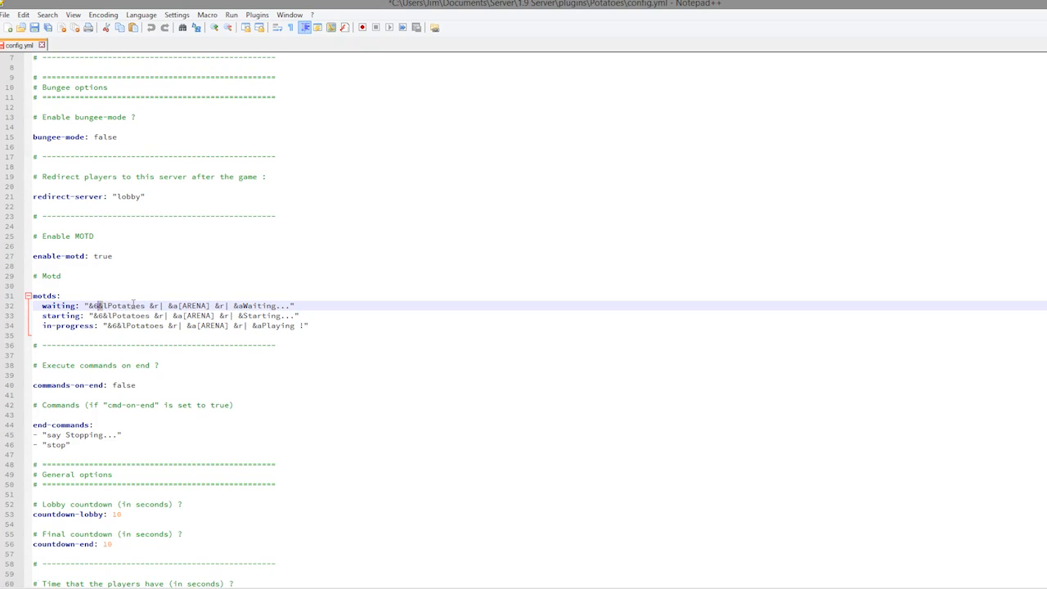
{"action": "scroll", "scroll_direction": "down", "scroll_amount": 3}
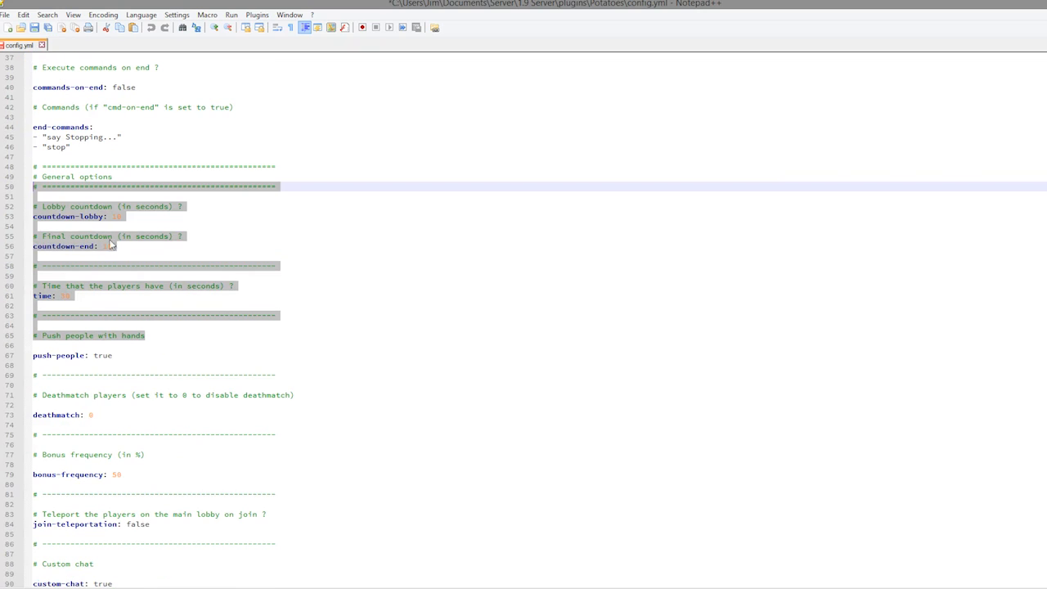
{"action": "left_click", "coordinate": [123, 215]}
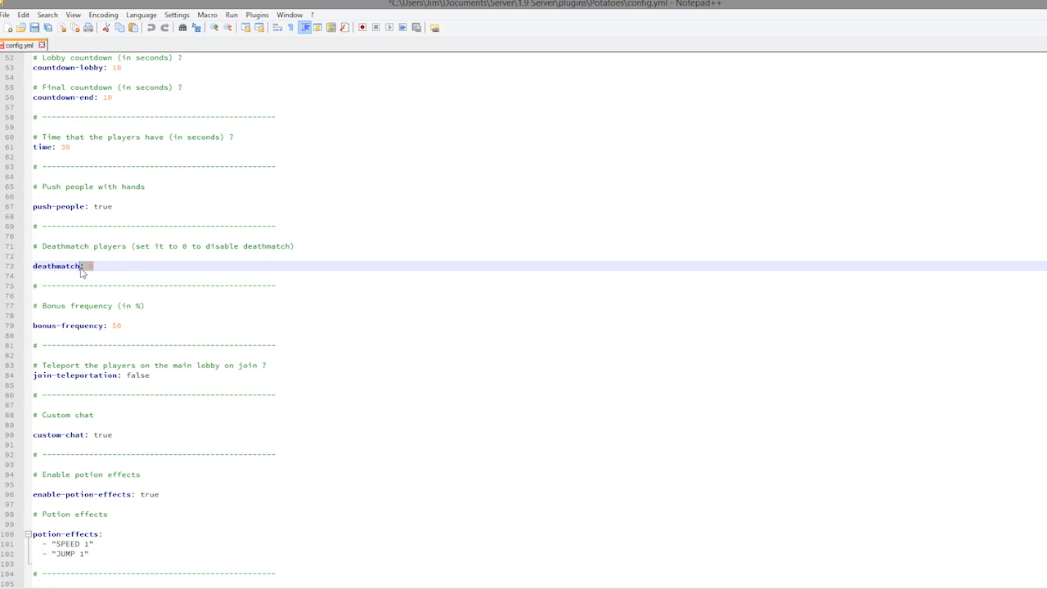
{"action": "scroll", "scroll_direction": "down", "scroll_amount": 3}
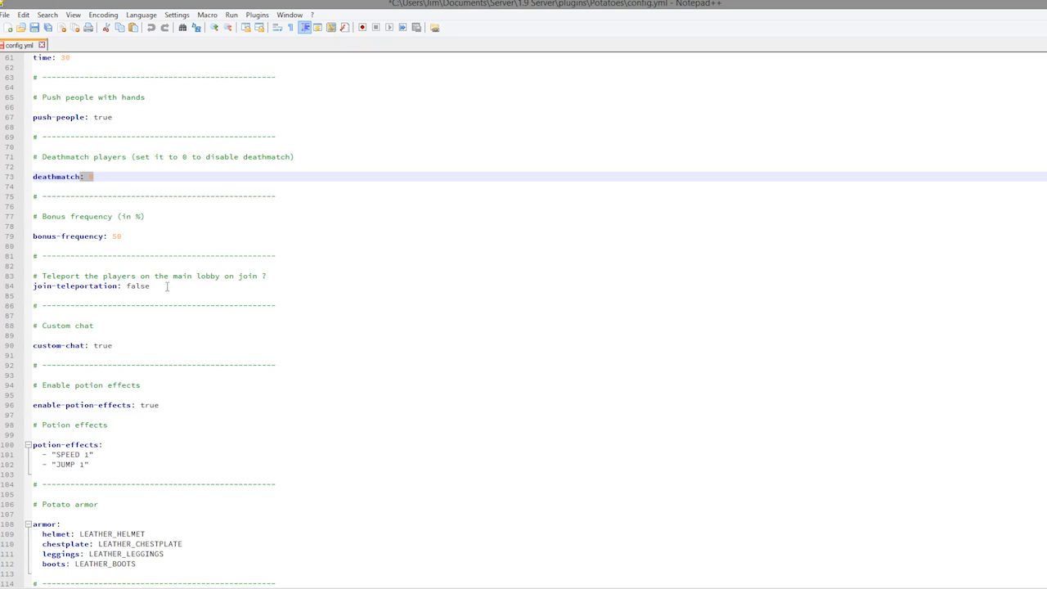
{"action": "scroll", "scroll_direction": "down", "scroll_amount": 3}
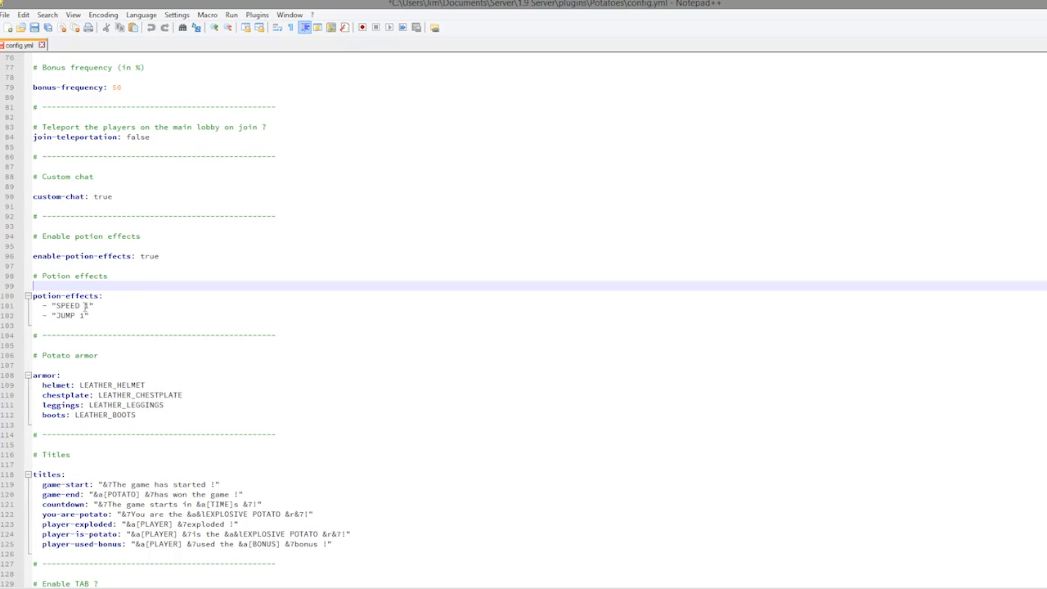
{"action": "left_click", "coordinate": [98, 324]}
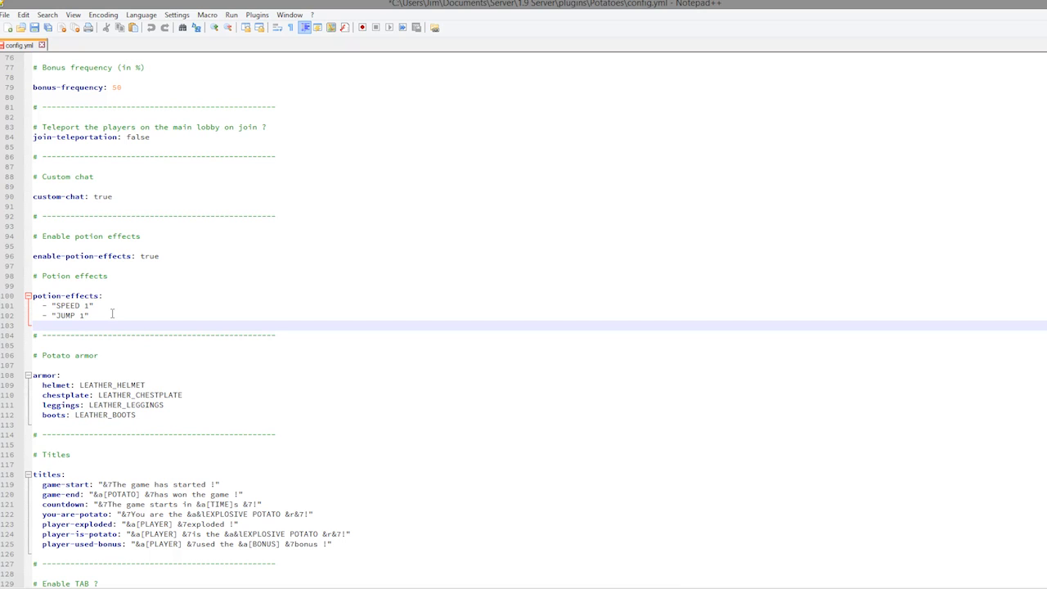
{"action": "scroll", "scroll_direction": "down", "scroll_amount": 3}
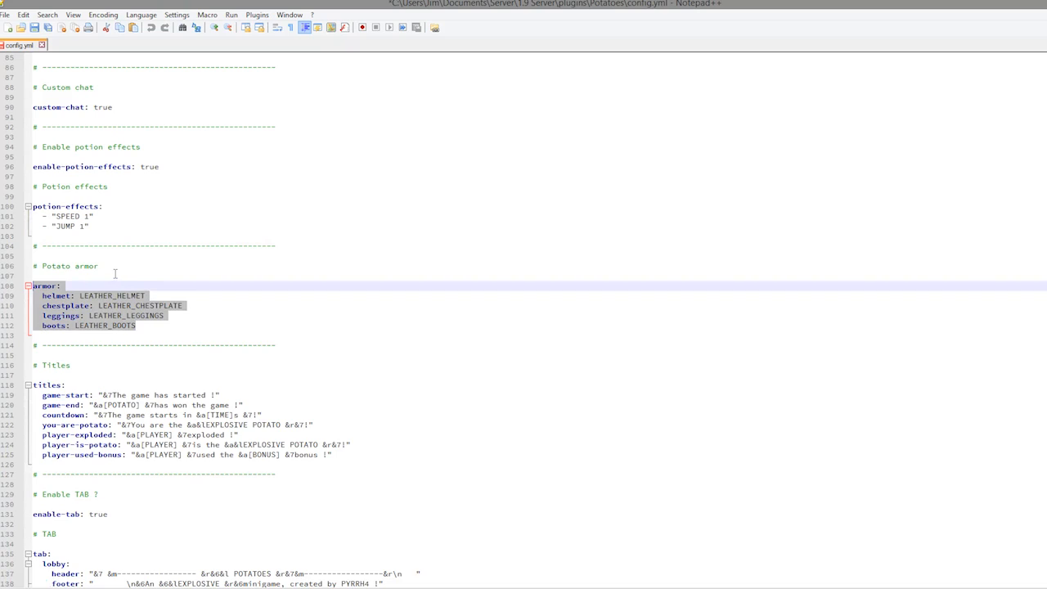
{"action": "scroll", "scroll_direction": "down", "scroll_amount": 3}
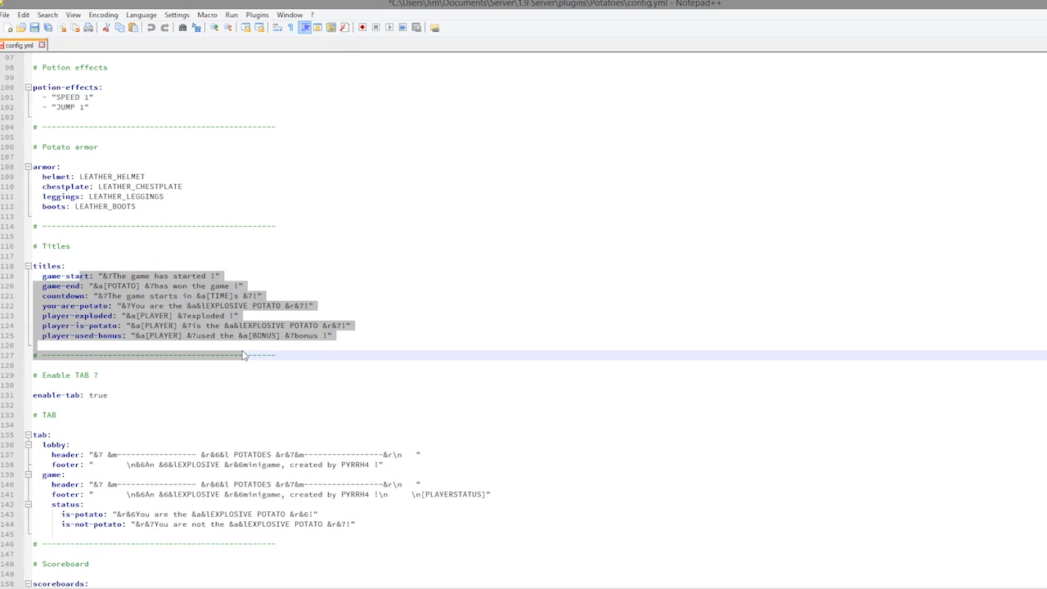
{"action": "left_click", "coordinate": [253, 315]}
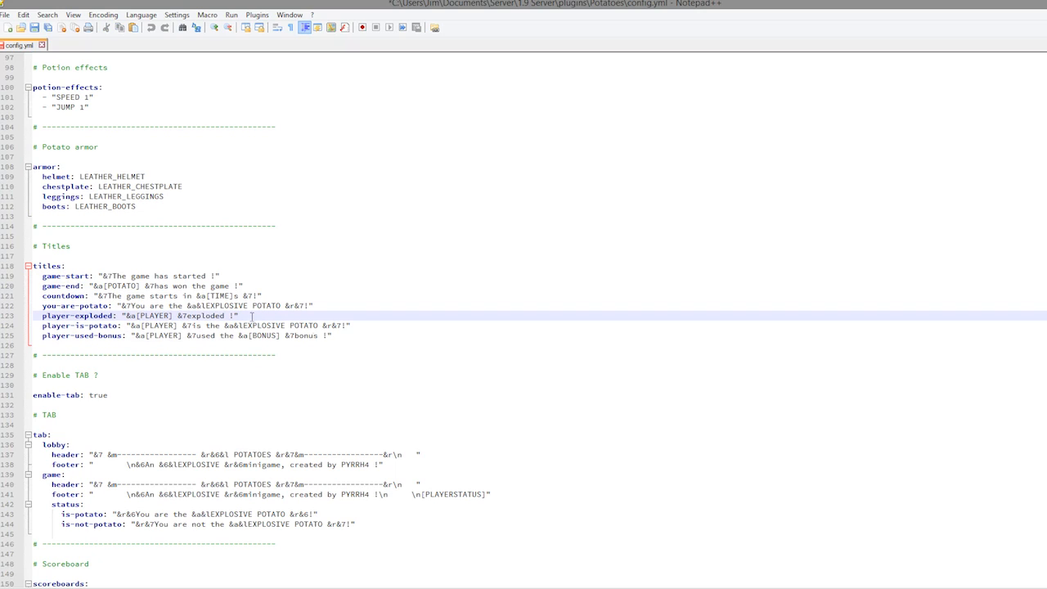
{"action": "scroll", "scroll_direction": "down", "scroll_amount": 3}
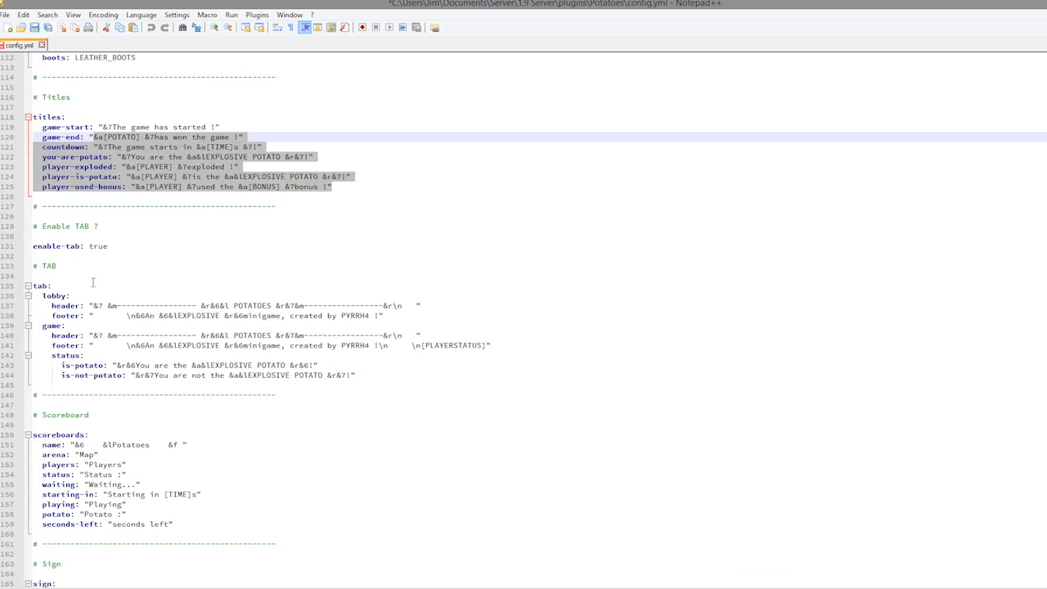
{"action": "scroll", "scroll_direction": "up", "scroll_amount": 3}
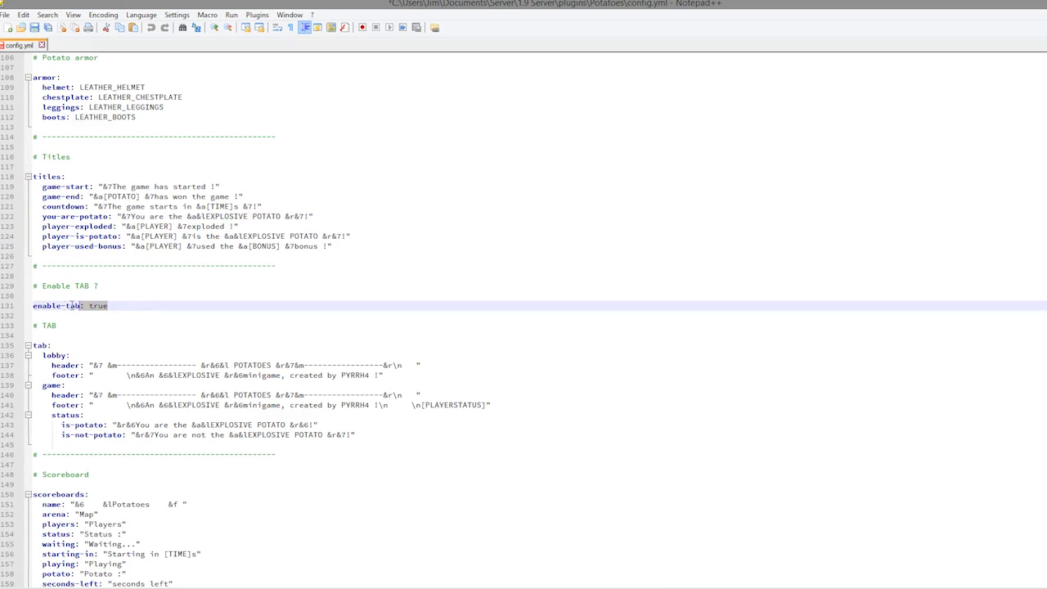
{"action": "scroll", "scroll_direction": "down", "scroll_amount": 3}
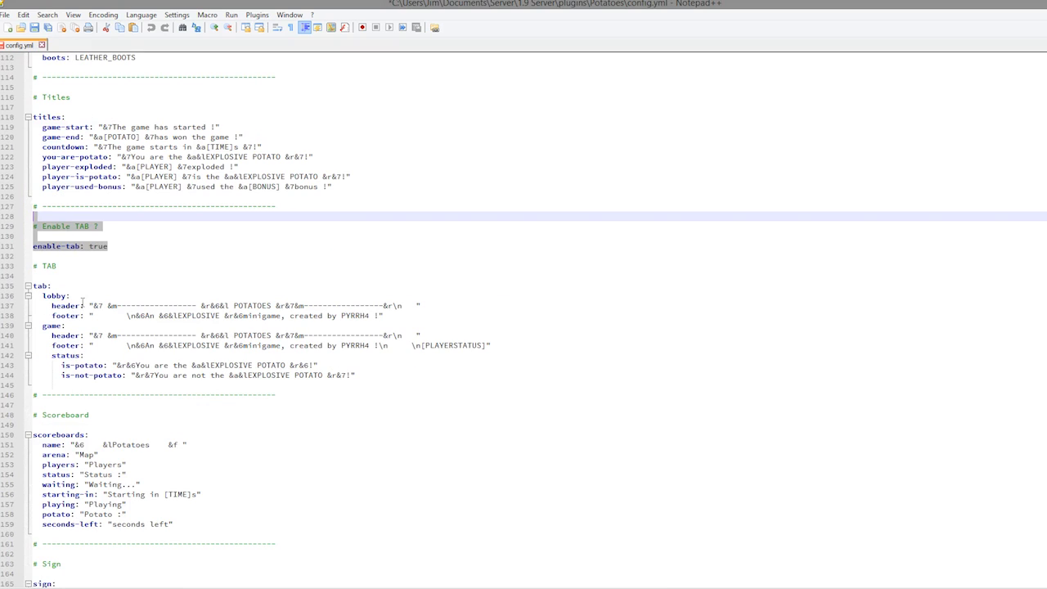
{"action": "scroll", "scroll_direction": "down", "scroll_amount": 3}
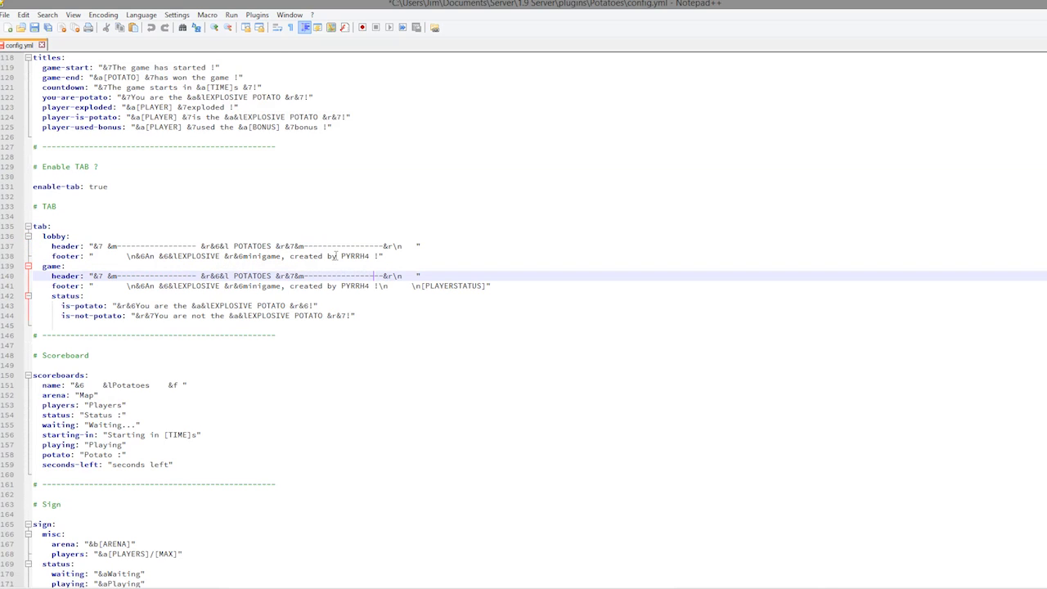
{"action": "double_click", "coordinate": [354, 255]}
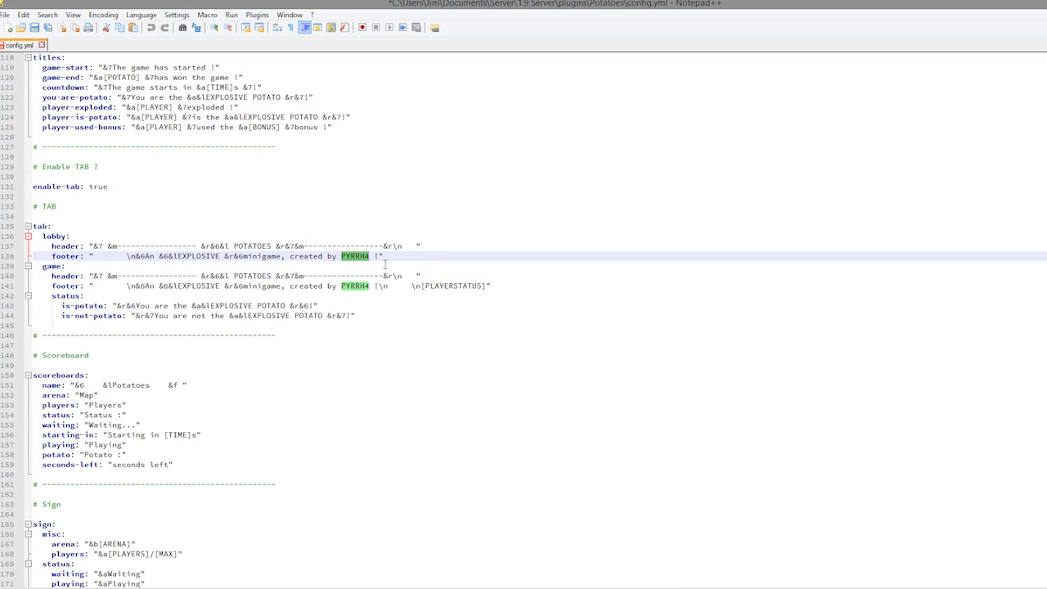
{"action": "scroll", "scroll_direction": "down", "scroll_amount": 3}
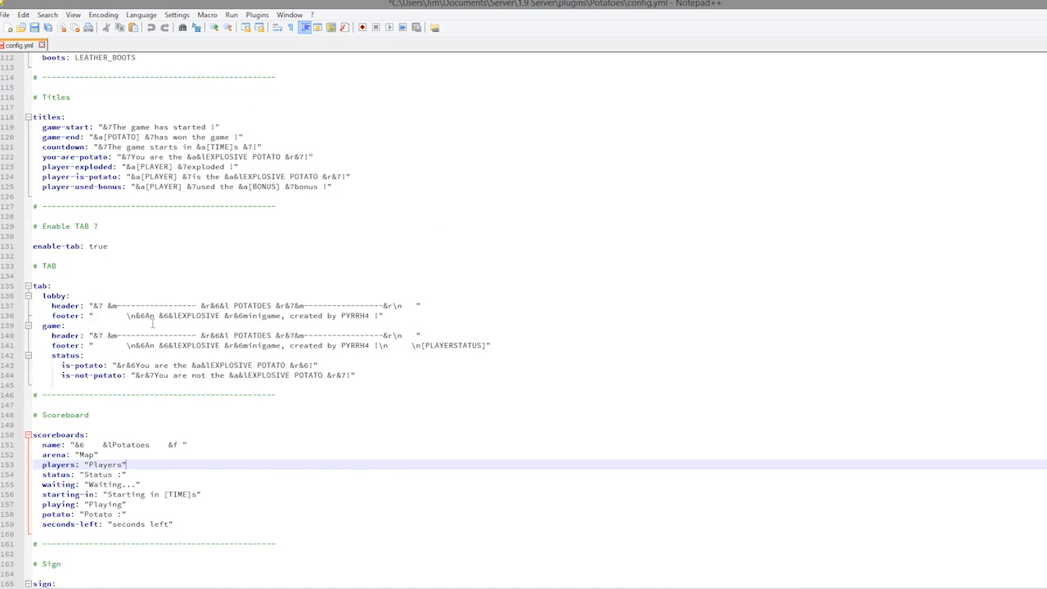
{"action": "scroll", "scroll_direction": "down", "scroll_amount": 3}
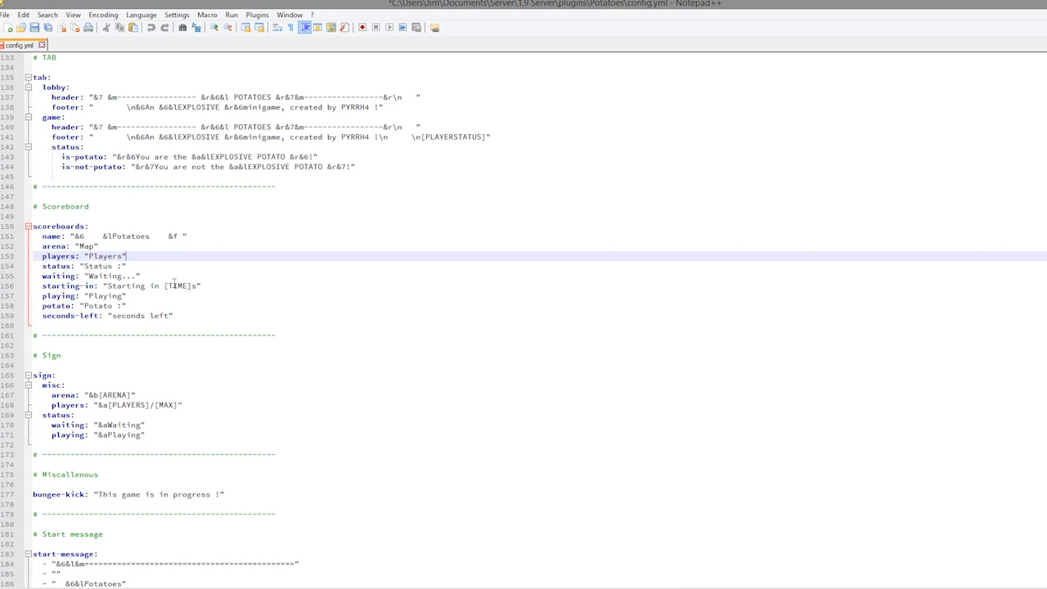
{"action": "scroll", "scroll_direction": "down", "scroll_amount": 3}
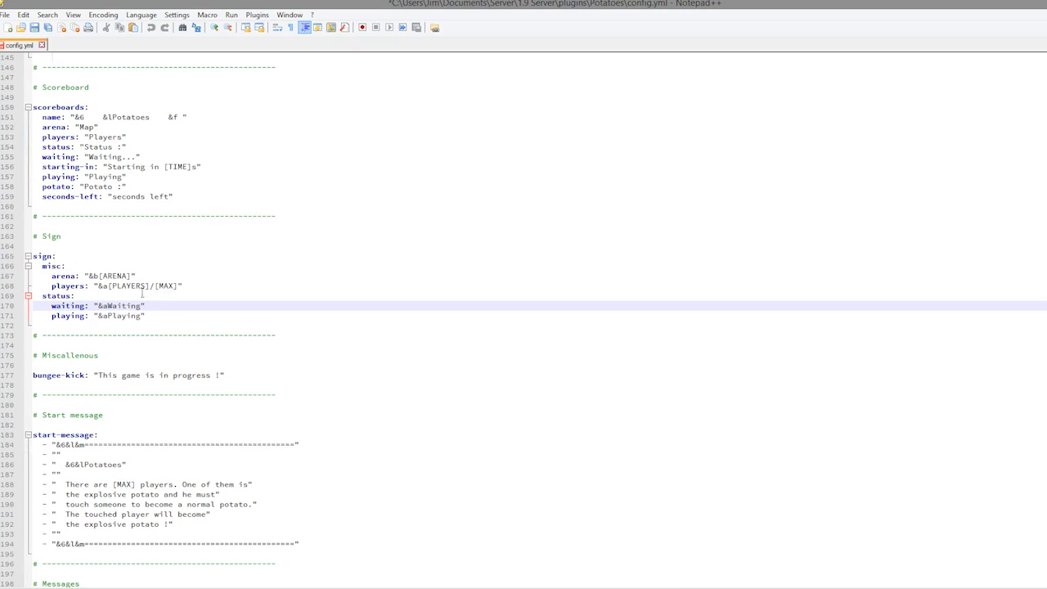
{"action": "scroll", "scroll_direction": "down", "scroll_amount": 3}
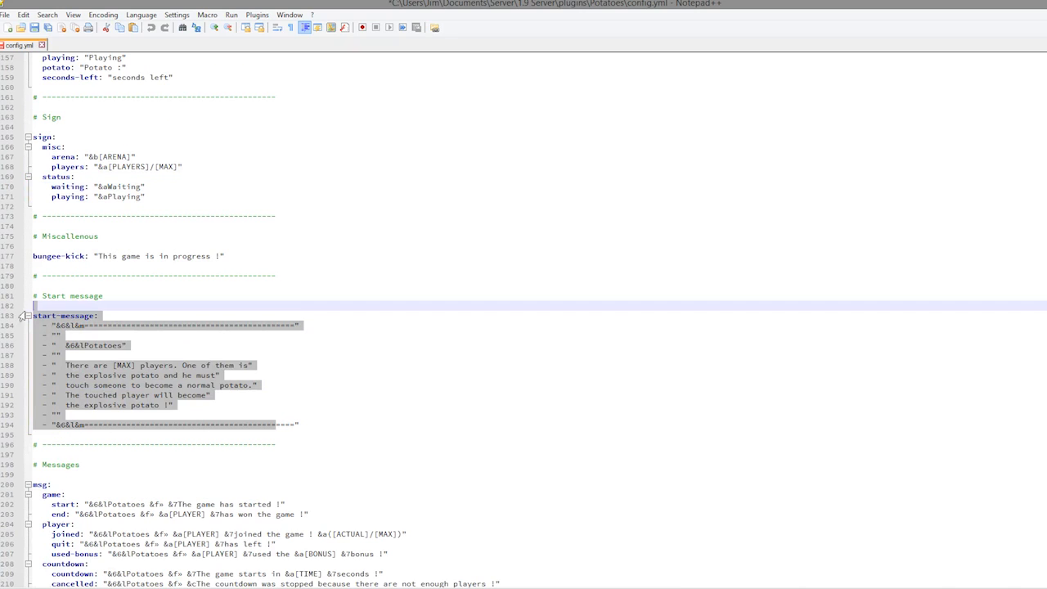
{"action": "scroll", "scroll_direction": "down", "scroll_amount": 3}
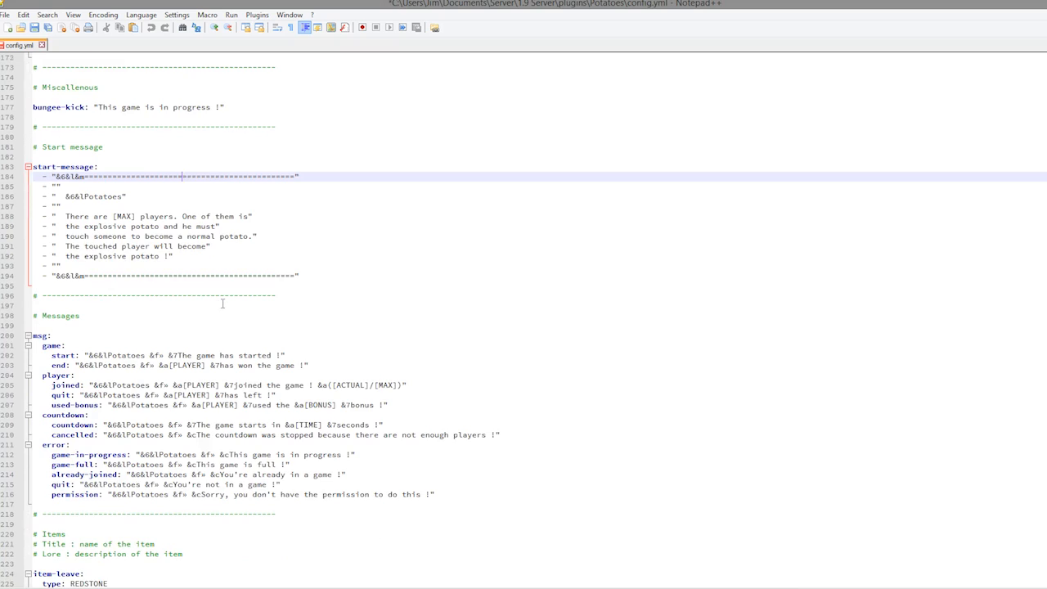
{"action": "scroll", "scroll_direction": "up", "scroll_amount": 3}
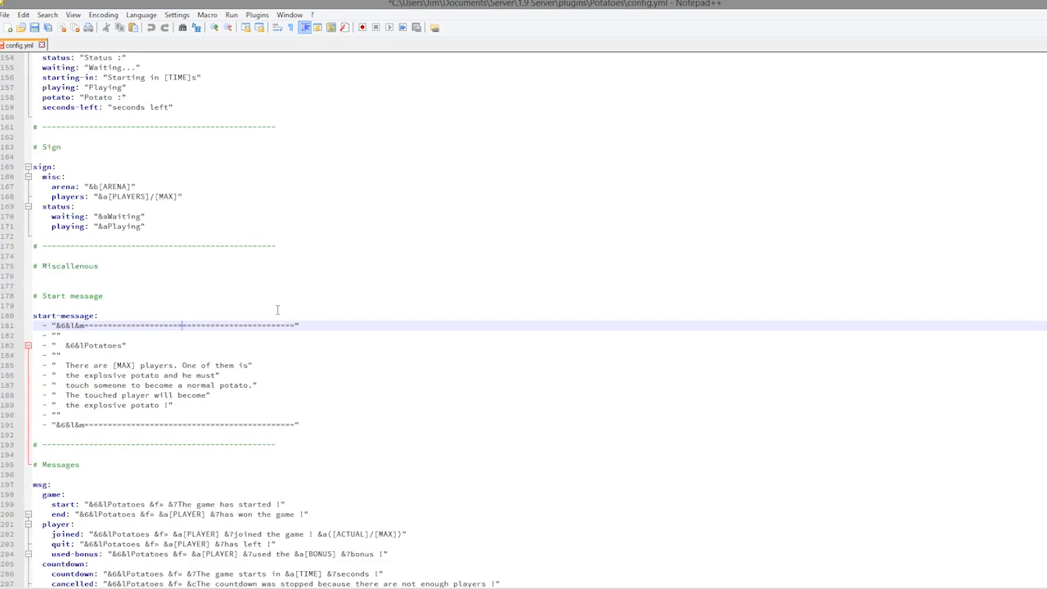
{"action": "scroll", "scroll_direction": "down", "scroll_amount": 3}
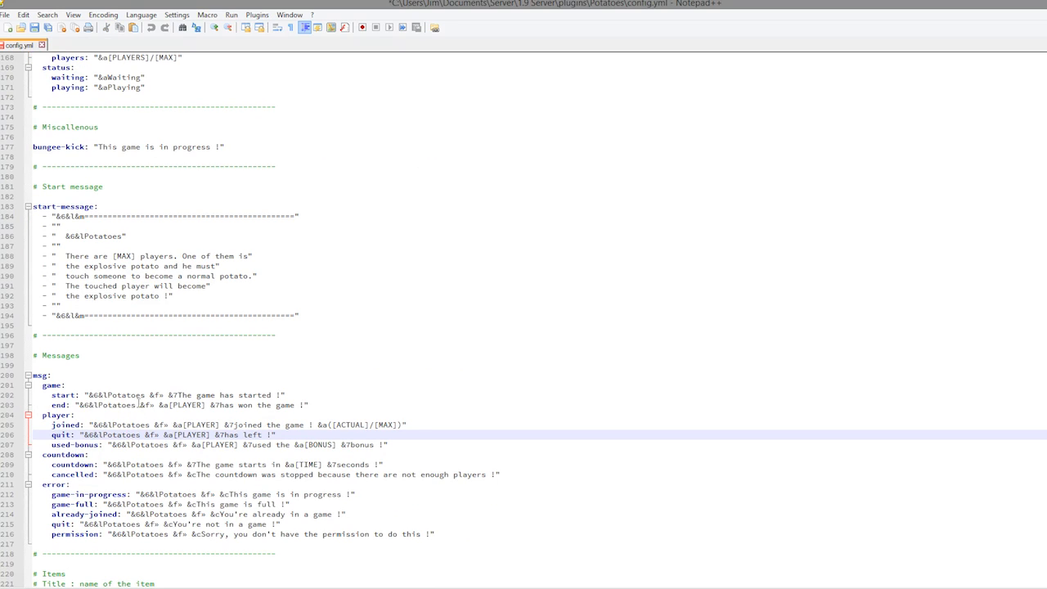
Use Search > Replace to change every &6 to &c with Replace All.
{"action": "left_click", "coordinate": [47, 15]}
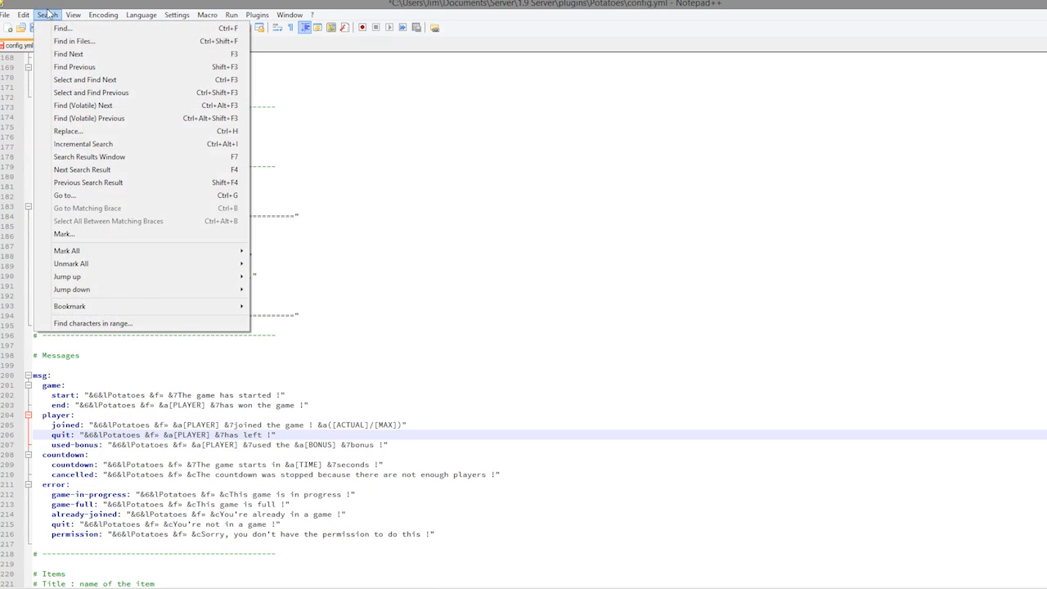
{"action": "left_click", "coordinate": [69, 131]}
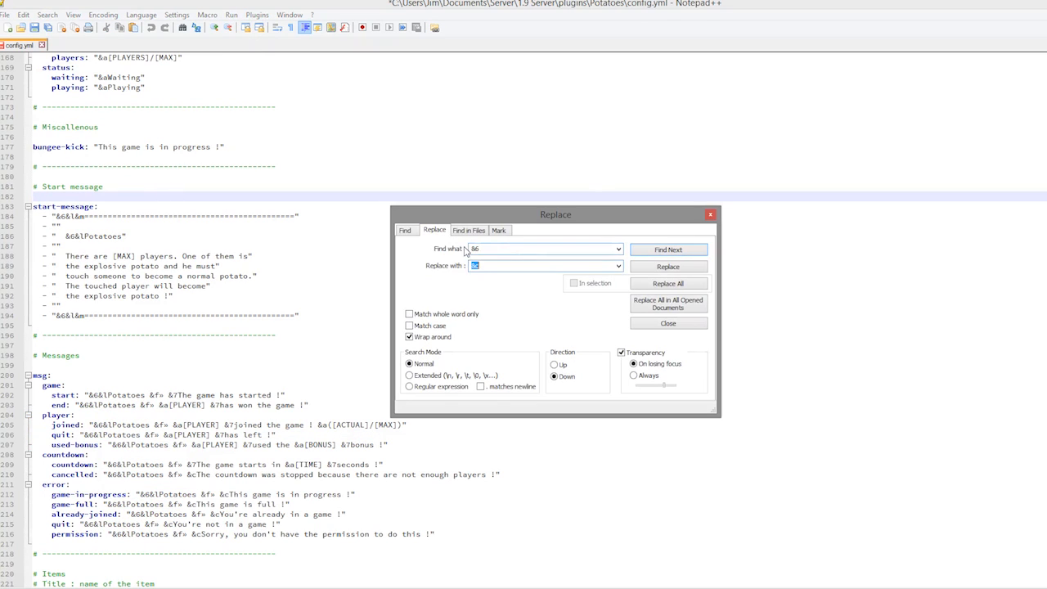
{"action": "left_click", "coordinate": [668, 285]}
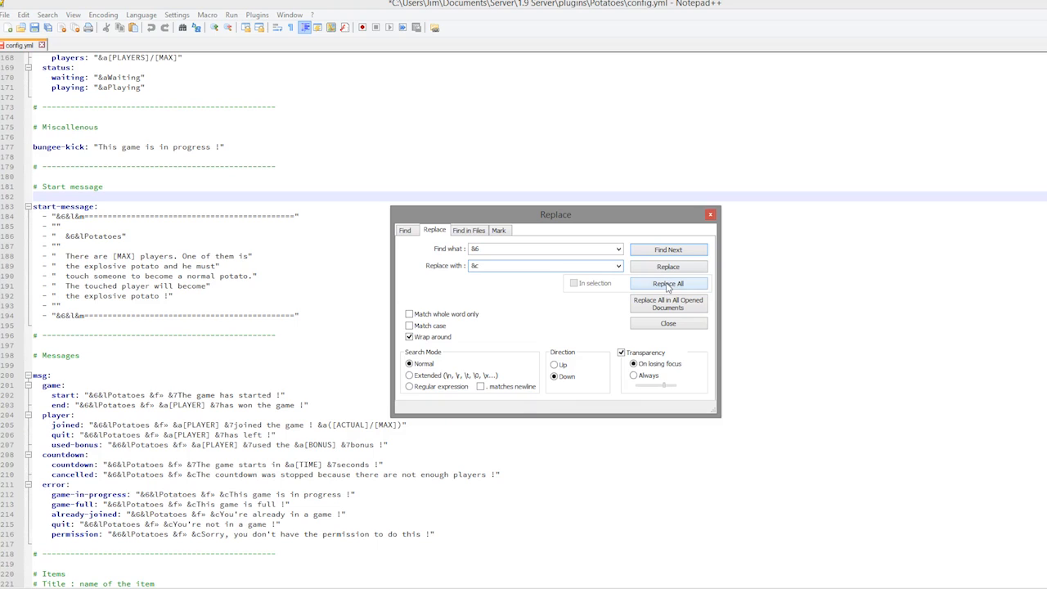
{"action": "left_click", "coordinate": [667, 284]}
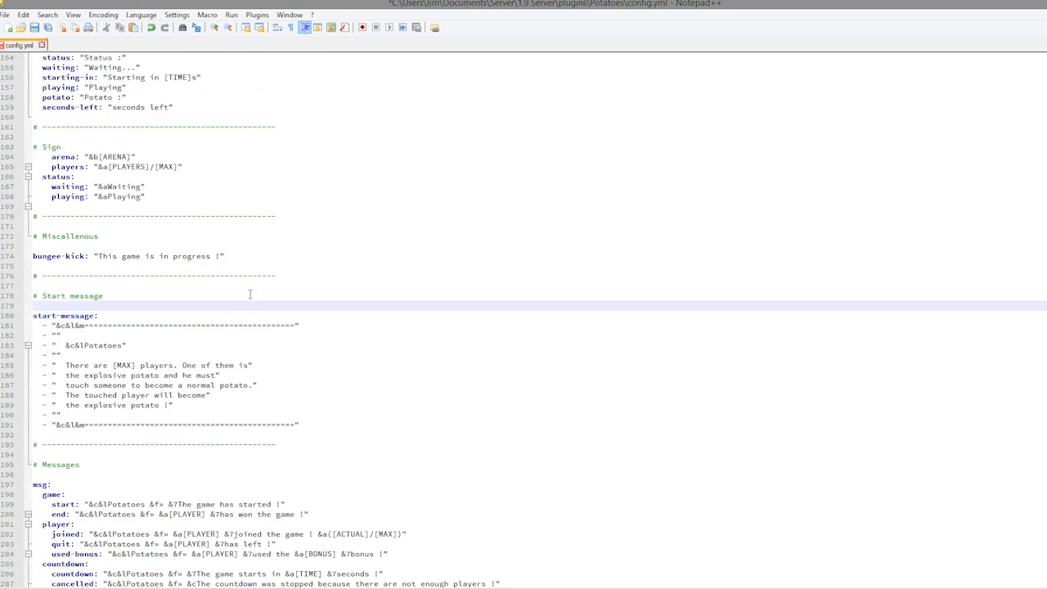
Change the item-leave type from REDSTONE to EMERALD.
{"action": "scroll", "scroll_direction": "down", "scroll_amount": 3}
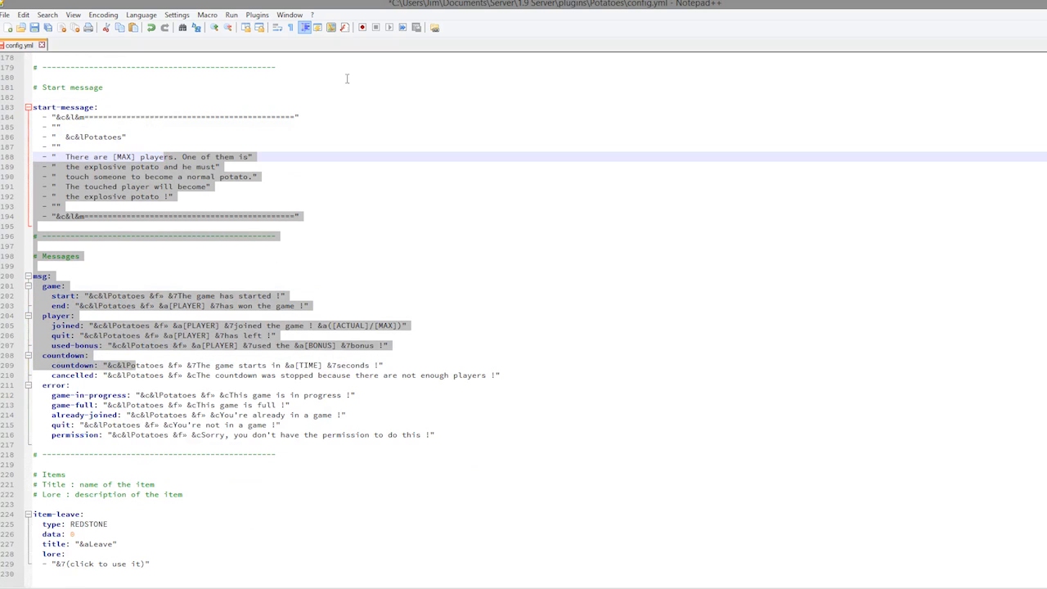
{"action": "scroll", "scroll_direction": "up", "scroll_amount": 3}
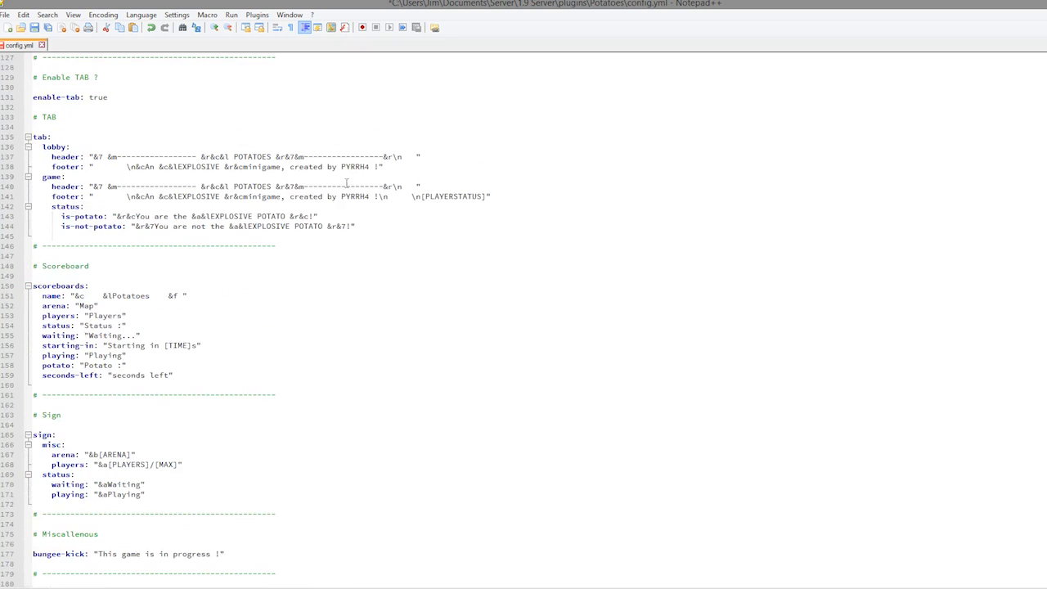
{"action": "scroll", "scroll_direction": "down", "scroll_amount": 3}
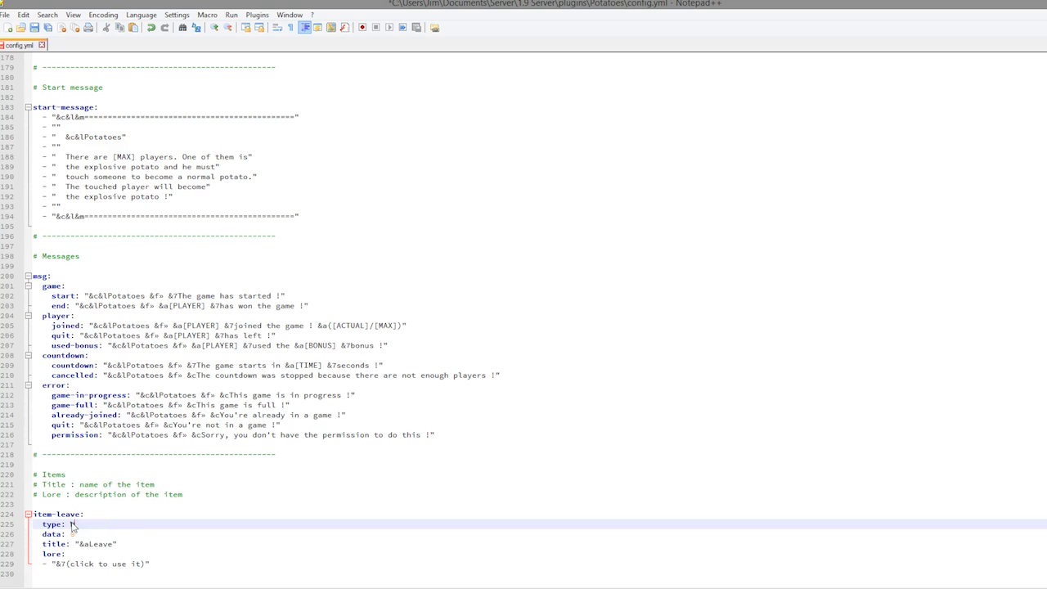
{"action": "type", "text": "EMERALD"}
{"action": "left_click", "coordinate": [82, 545]}
{"action": "type", "text": "&l"}
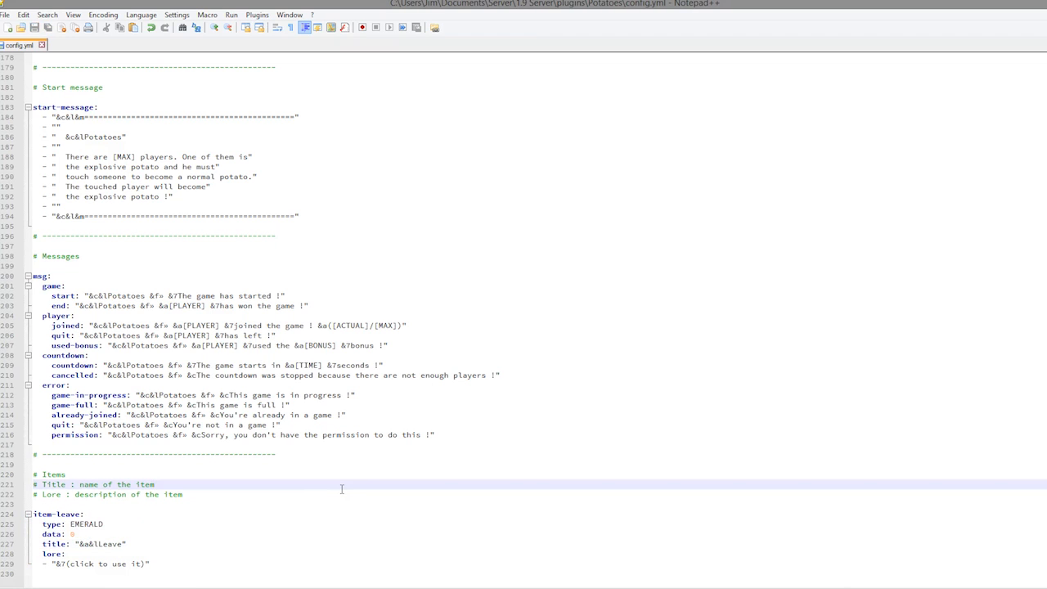
{"action": "scroll", "scroll_direction": "up", "scroll_amount": 3}
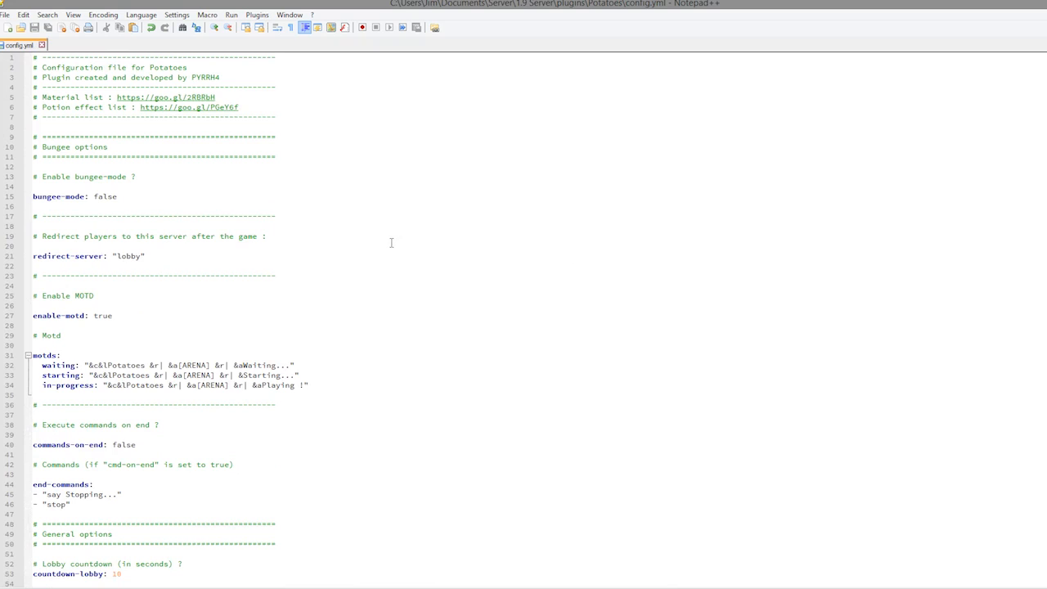
{"action": "scroll", "scroll_direction": "down", "scroll_amount": 3}
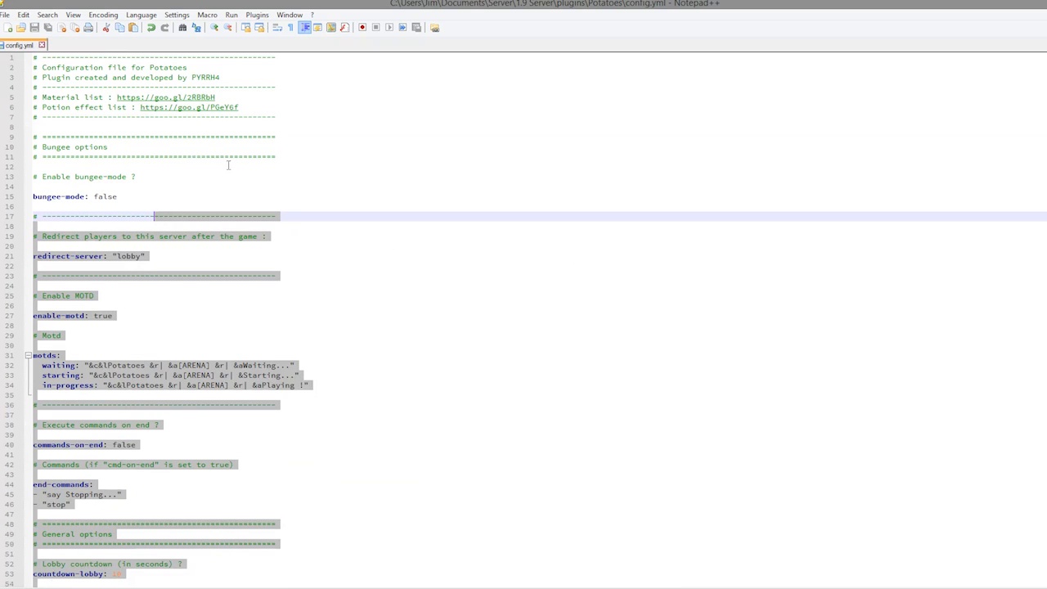
{"action": "scroll", "scroll_direction": "down", "scroll_amount": 3}
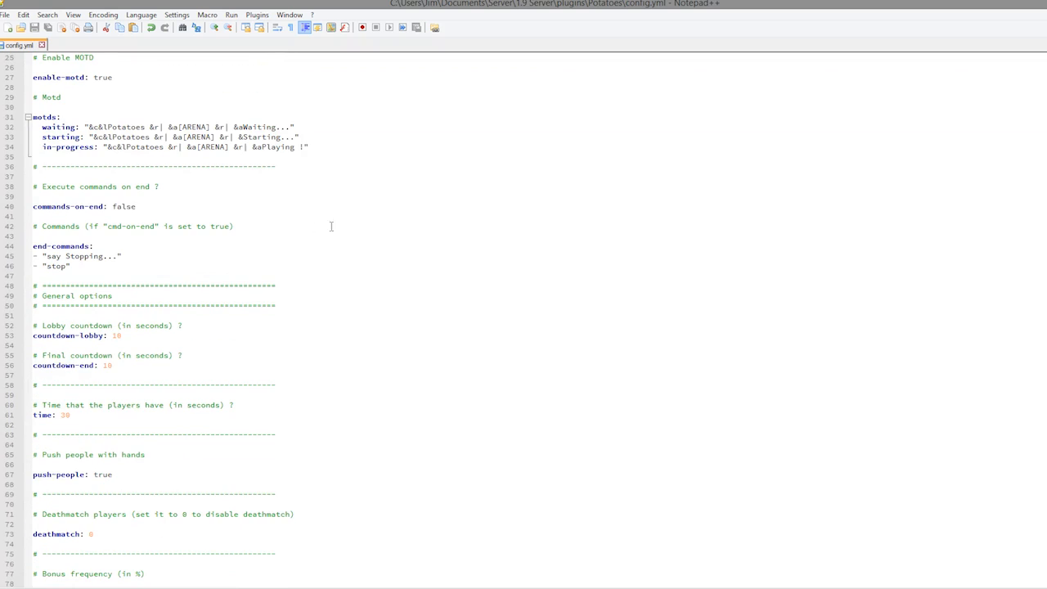
{"action": "scroll", "scroll_direction": "up", "scroll_amount": 3}
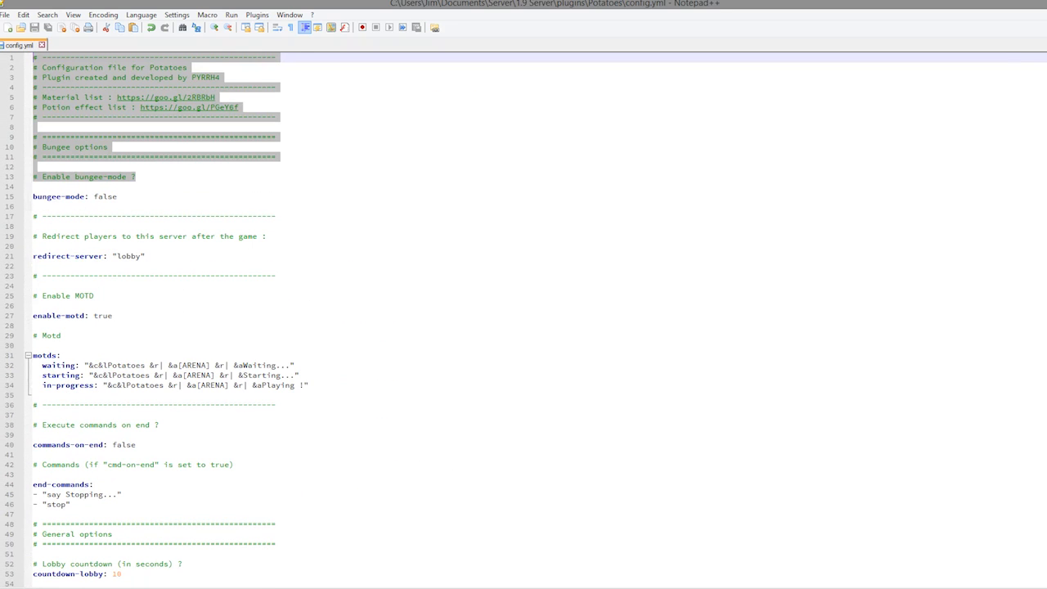
{"action": "left_click", "coordinate": [422, 246]}
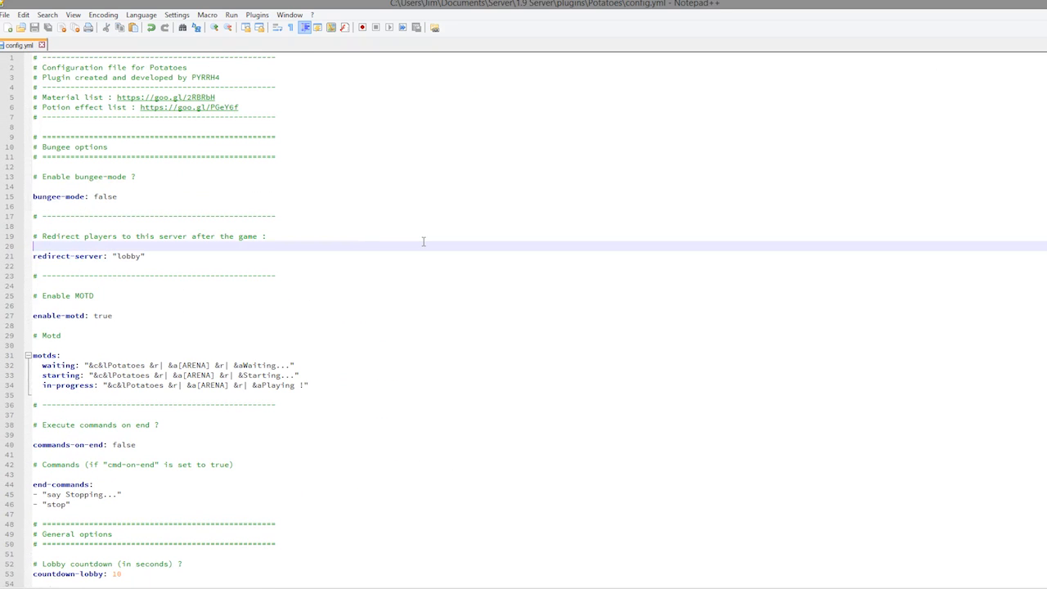